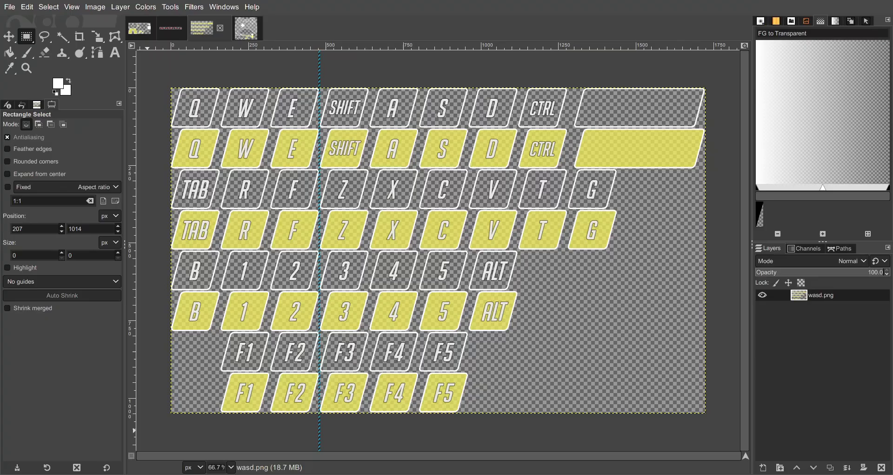
mouse_move(231, 235)
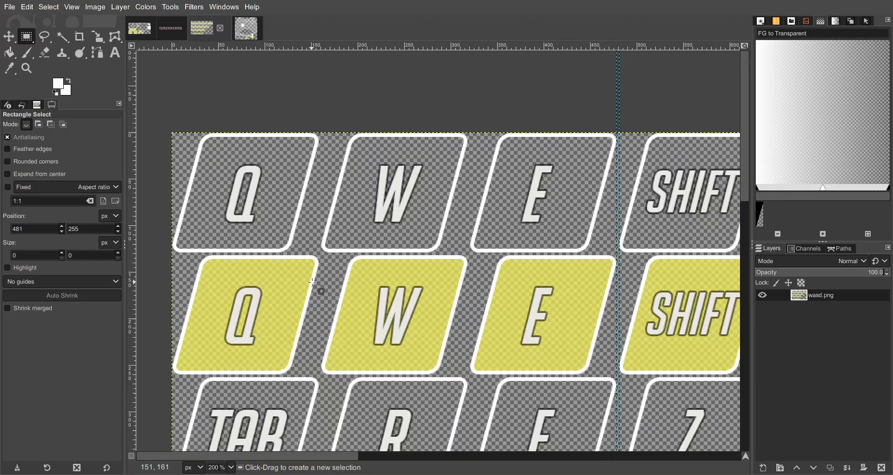
mouse_move(329, 202)
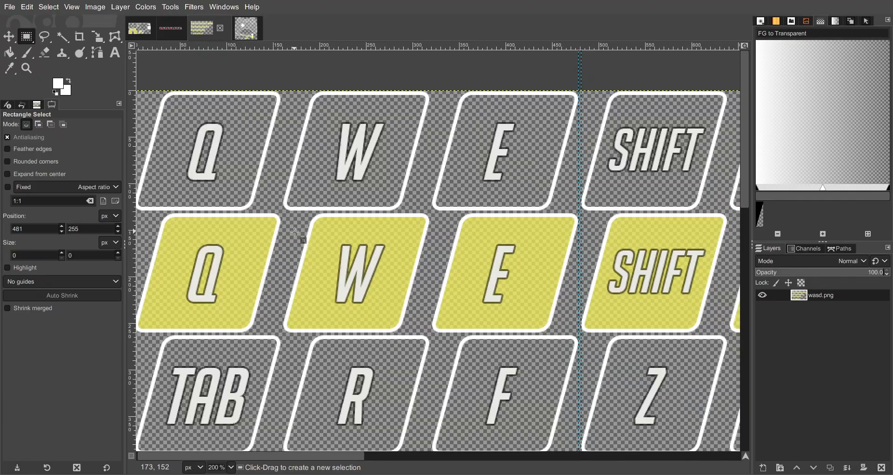
mouse_move(203, 279)
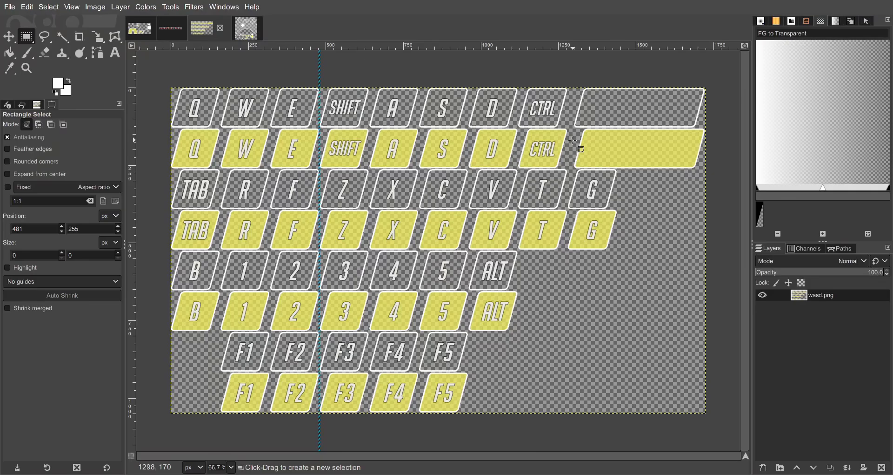
mouse_move(274, 154)
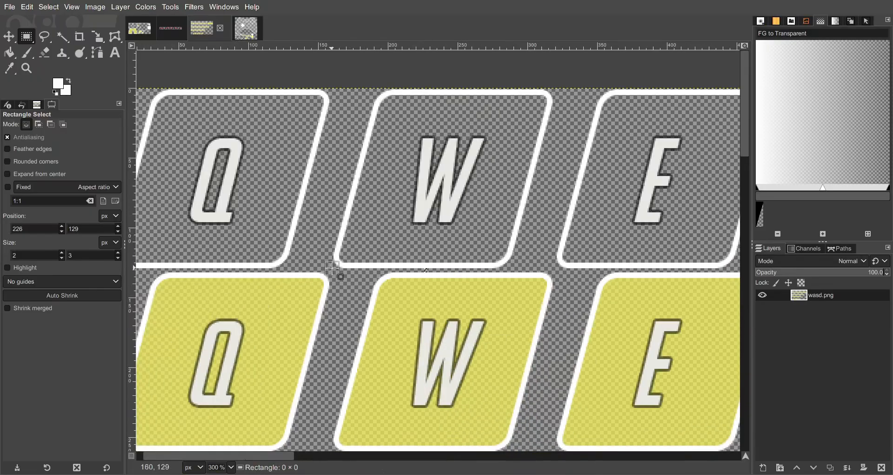
Mark a small rectangle between the Q and W tiles to read the gap in pixels.
left_click_drag(333, 268, 559, 91)
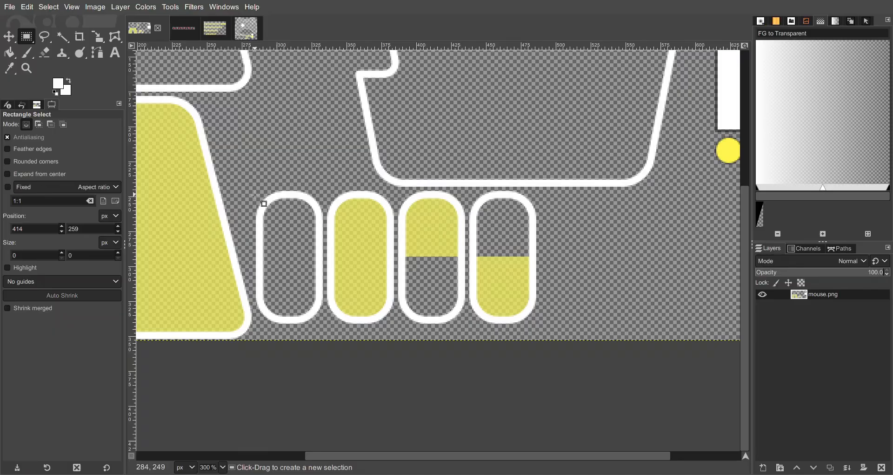
Select over the first small pill-shaped mouse button graphic in mouse.png.
left_click_drag(257, 189, 291, 245)
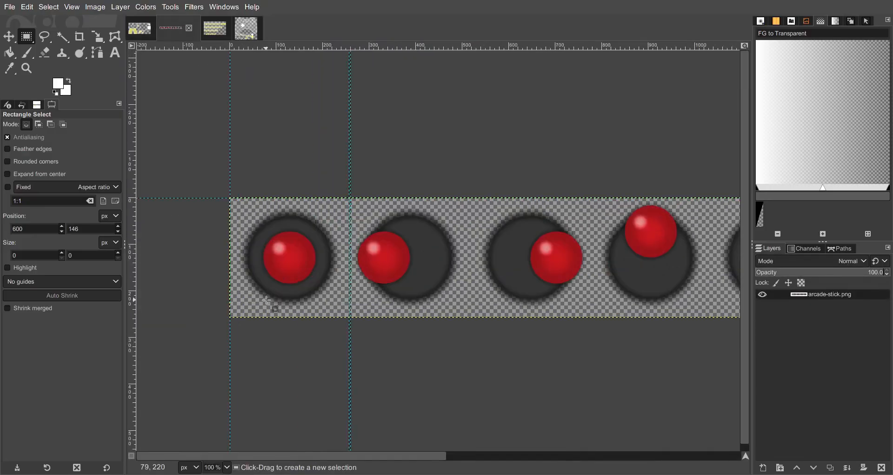
mouse_move(312, 284)
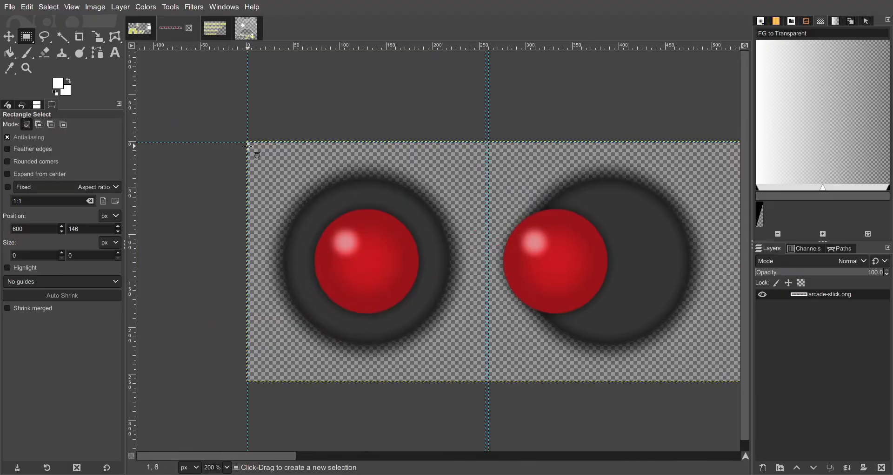
Select the first arcade stick frame and read its size as 256 × 256 pixels.
left_click_drag(247, 144, 375, 271)
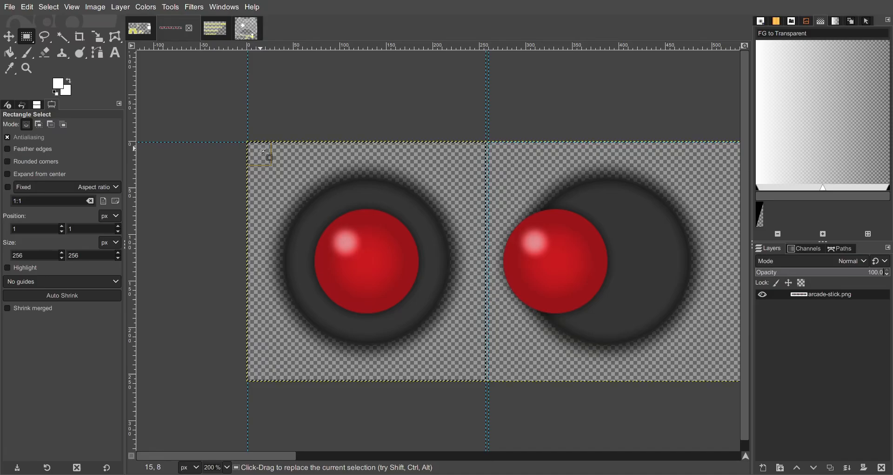
left_click_drag(264, 153, 310, 370)
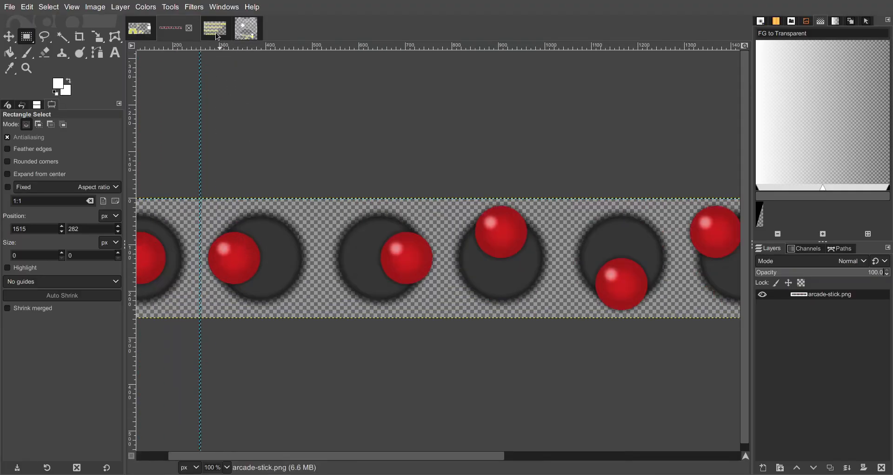
Switch to game-pad.png and scroll from the stick rings down to the buttons and squares.
left_click(231, 29)
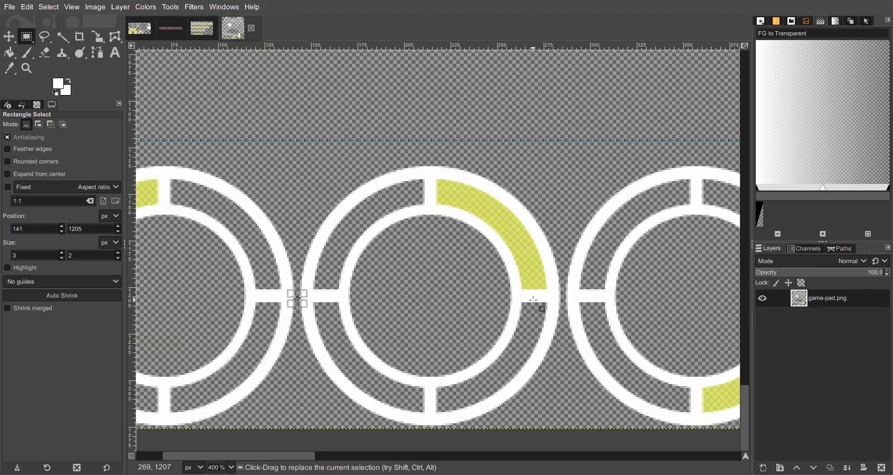
mouse_move(536, 297)
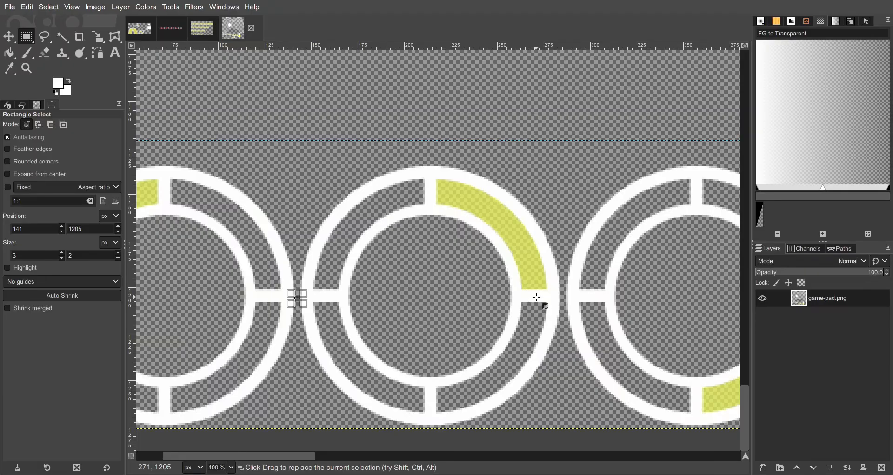
scroll("down", 3)
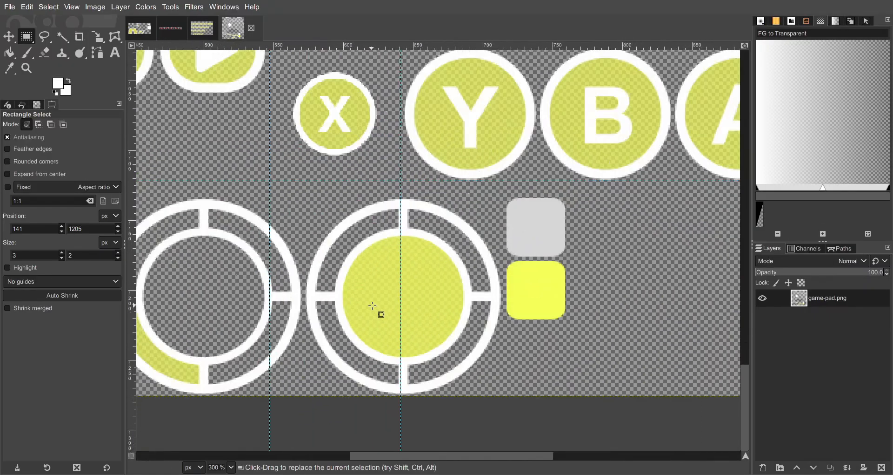
mouse_move(368, 313)
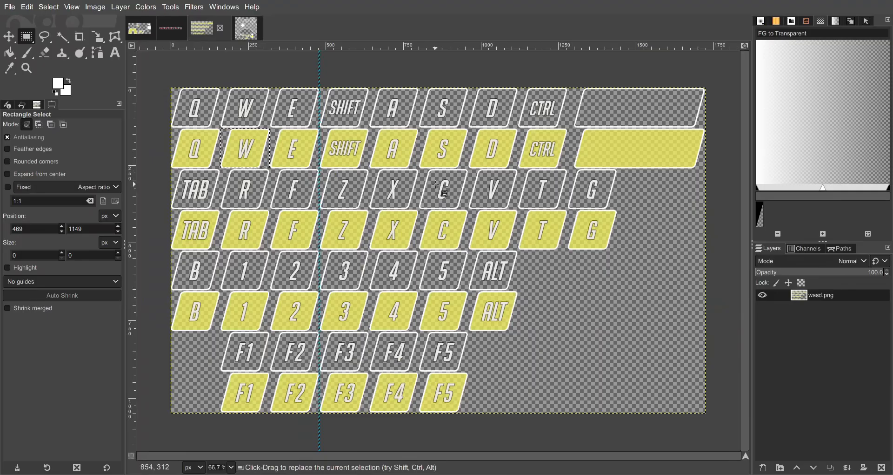
mouse_move(443, 342)
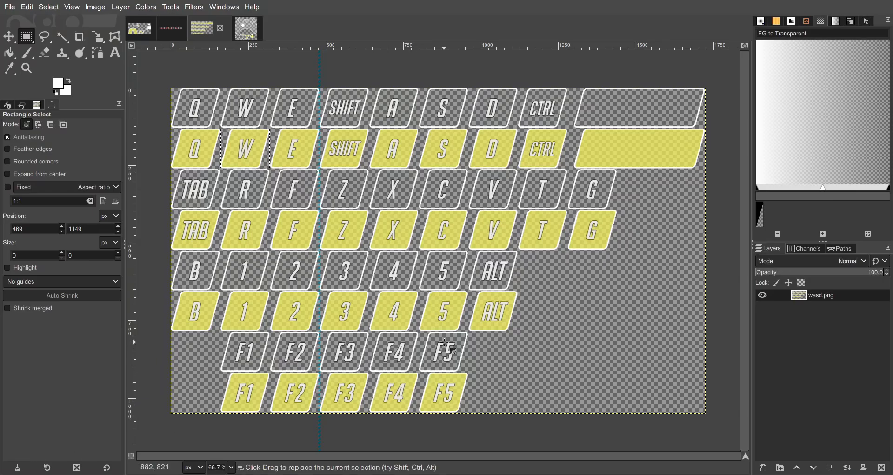
mouse_move(459, 320)
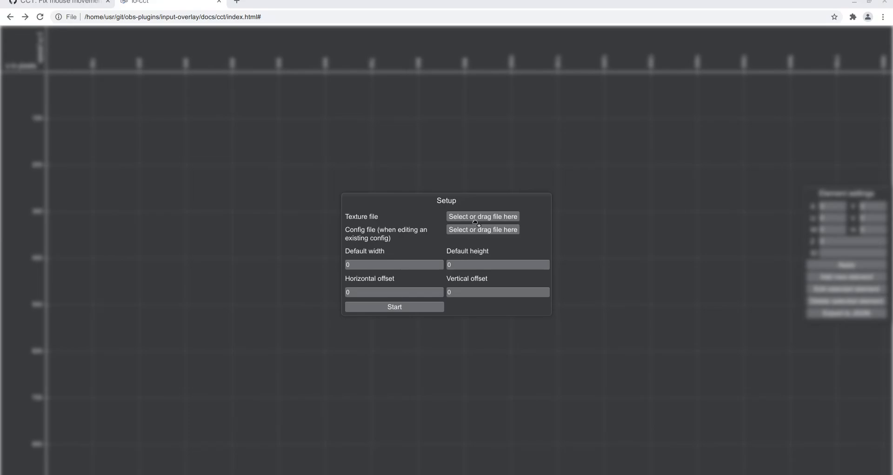
Create a Q keyboard button from the texture with keycode 0x10 and place it on the canvas.
left_click(395, 306)
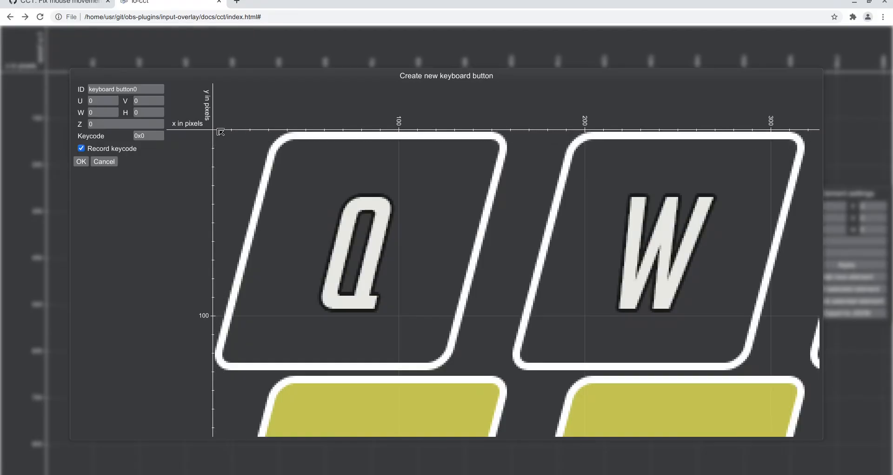
mouse_move(508, 371)
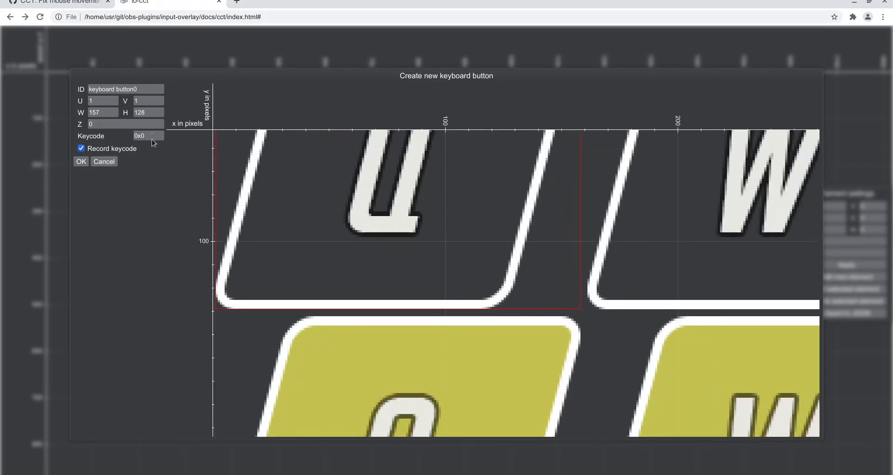
left_click(148, 136)
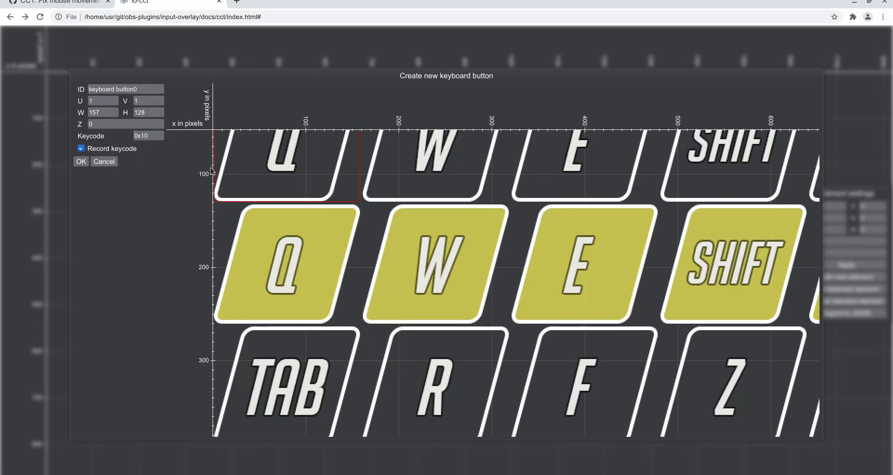
left_click(80, 161)
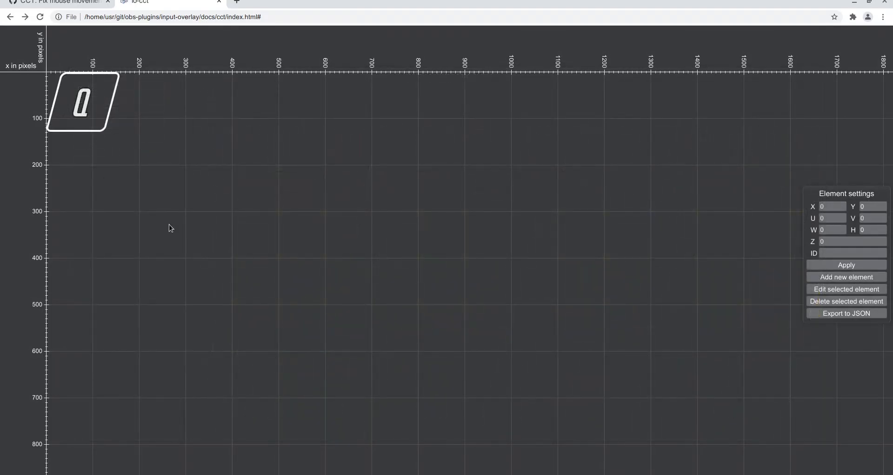
left_click_drag(79, 102, 250, 193)
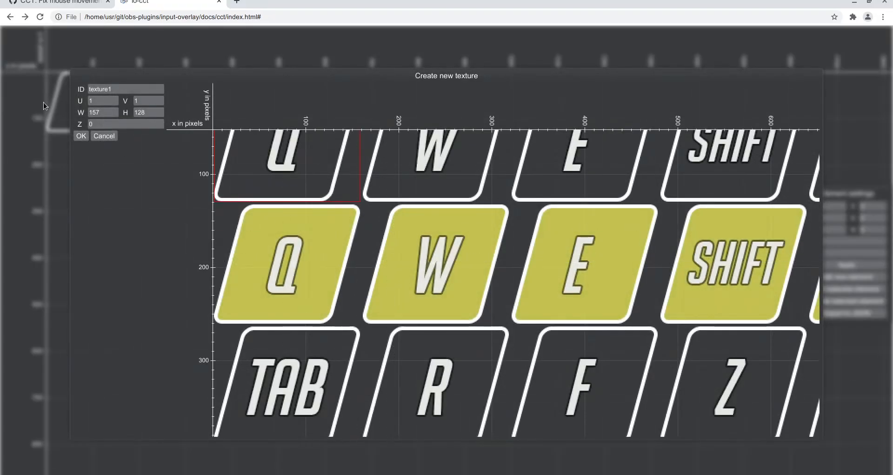
left_click(81, 136)
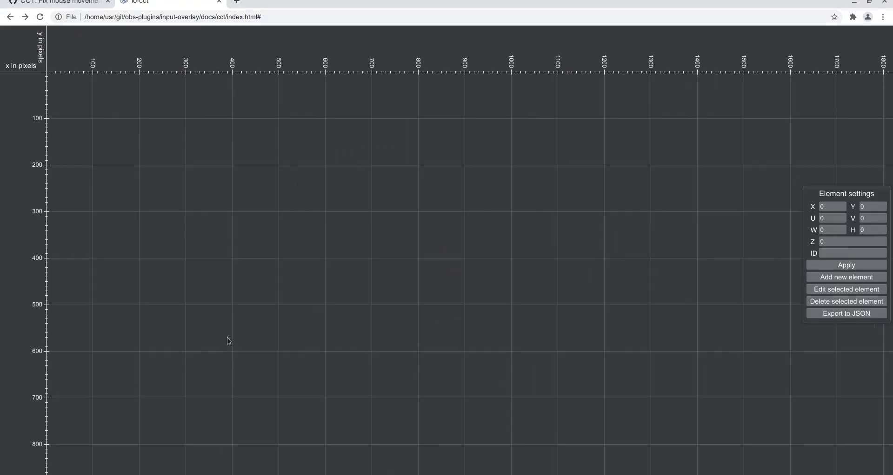
left_click(846, 277)
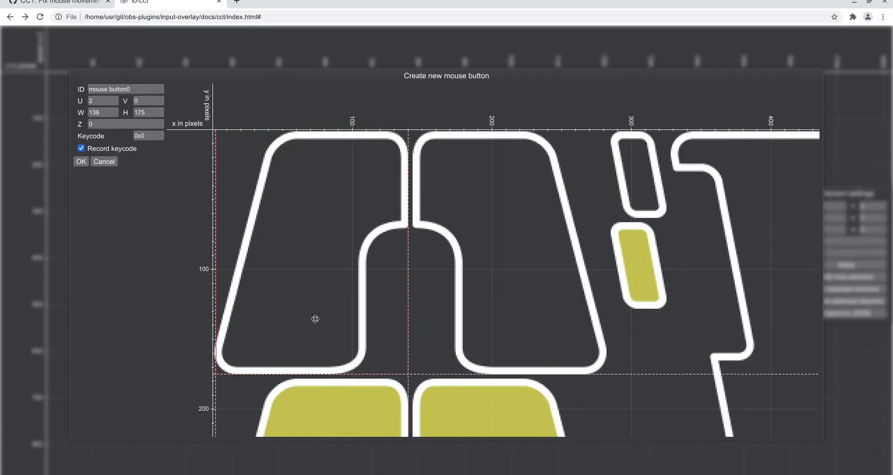
Record the left mouse button as keycode 0x1, place the element, and begin another element.
left_click(147, 136)
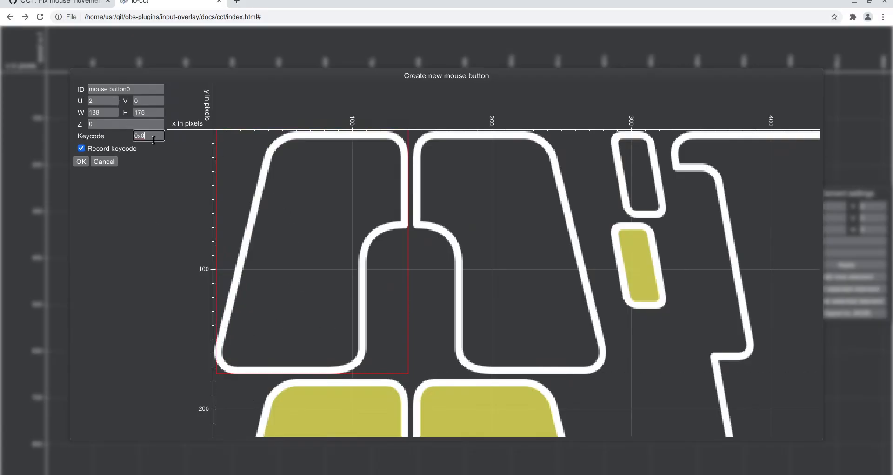
left_click(81, 148)
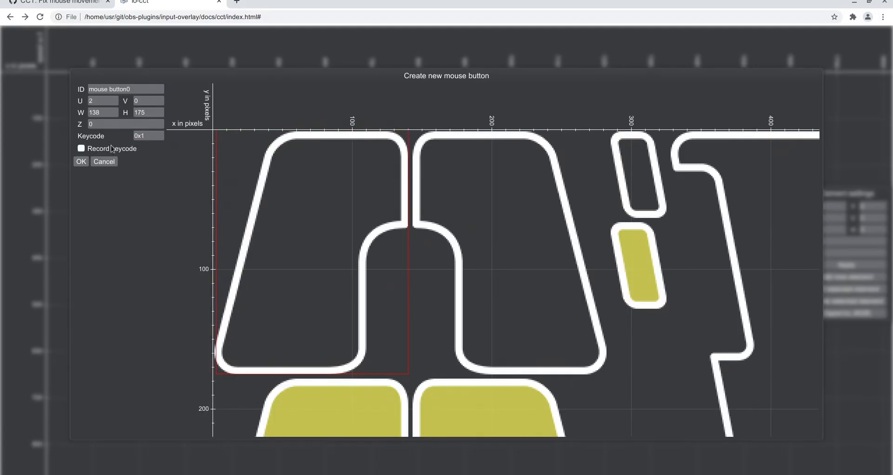
left_click(81, 148)
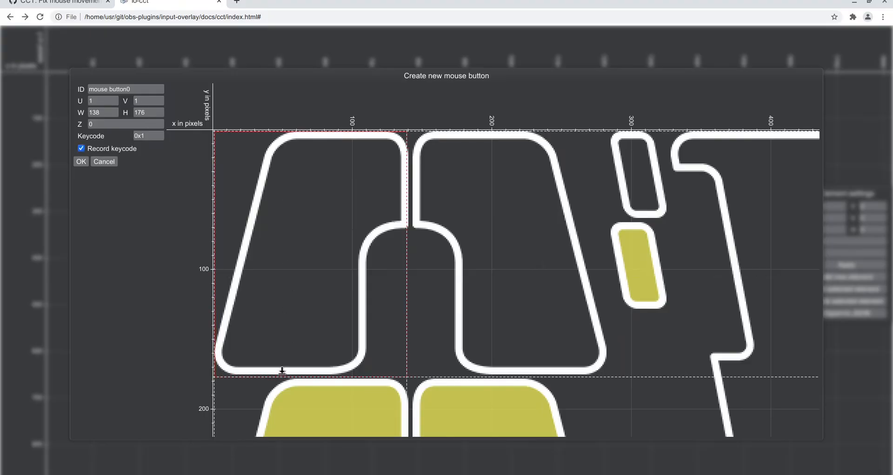
left_click(103, 161)
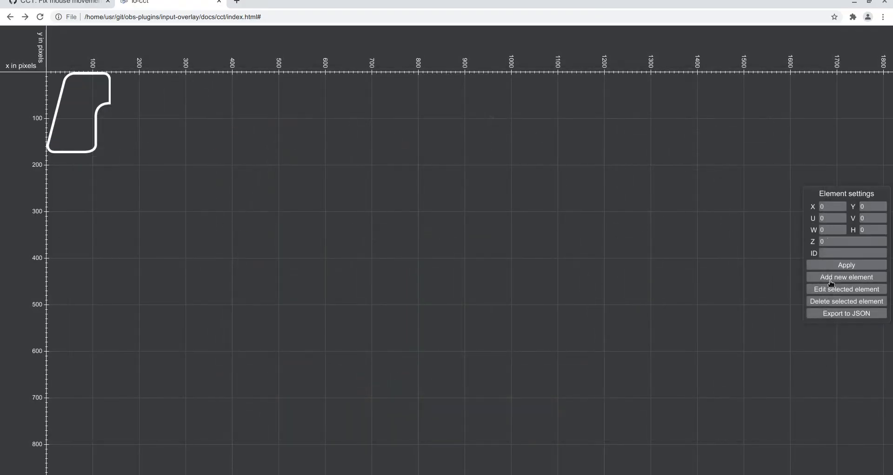
left_click(846, 278)
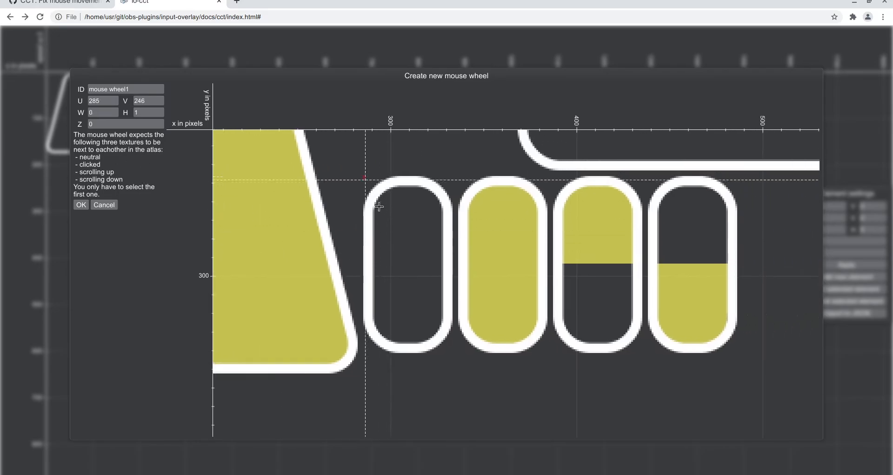
Create a mouse wheel element using the neutral wheel texture, then choose mouse movement next.
left_click_drag(365, 176, 453, 352)
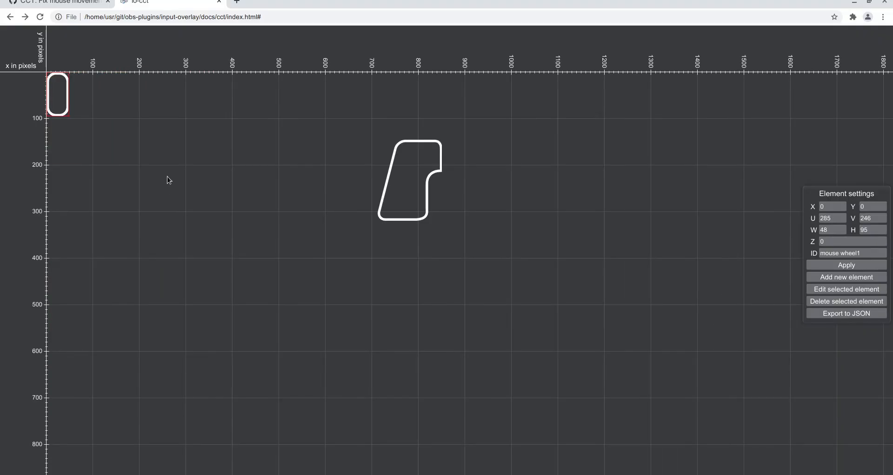
left_click(845, 289)
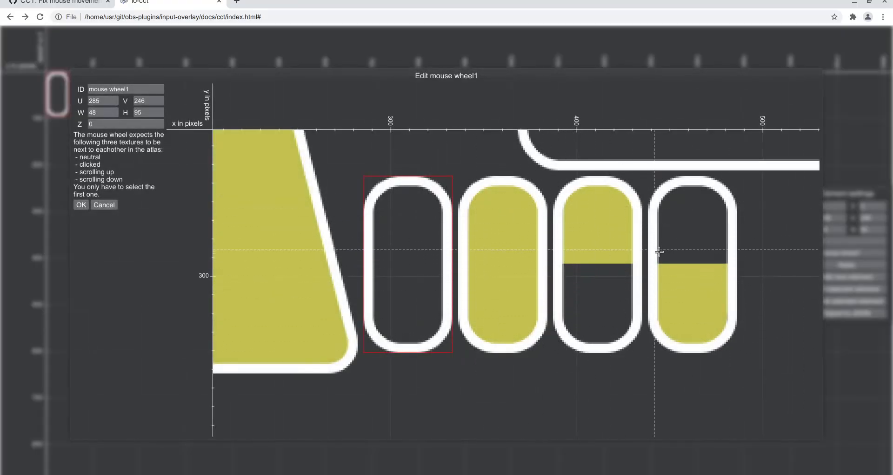
left_click(80, 204)
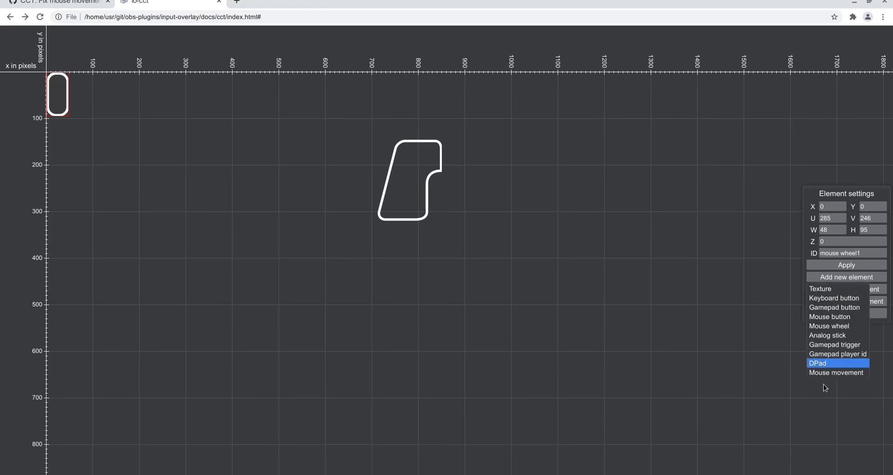
left_click(836, 372)
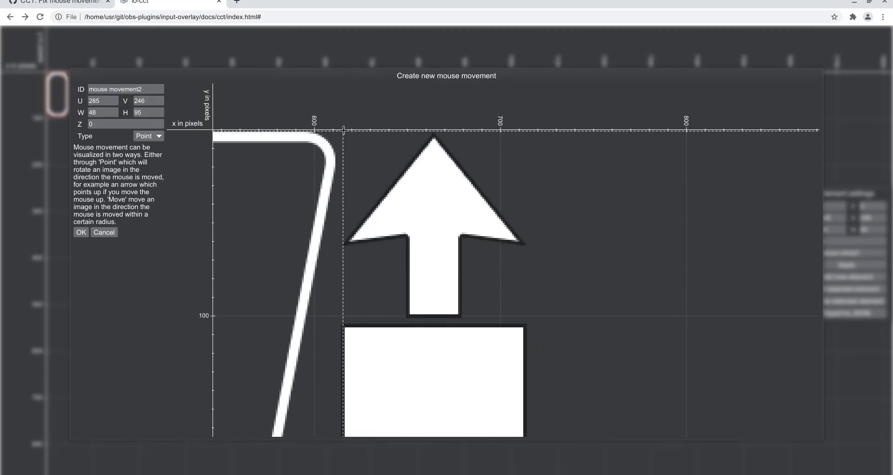
Add a white arrow with type Point and a white square texture as mouse movement elements.
left_click_drag(344, 134, 518, 319)
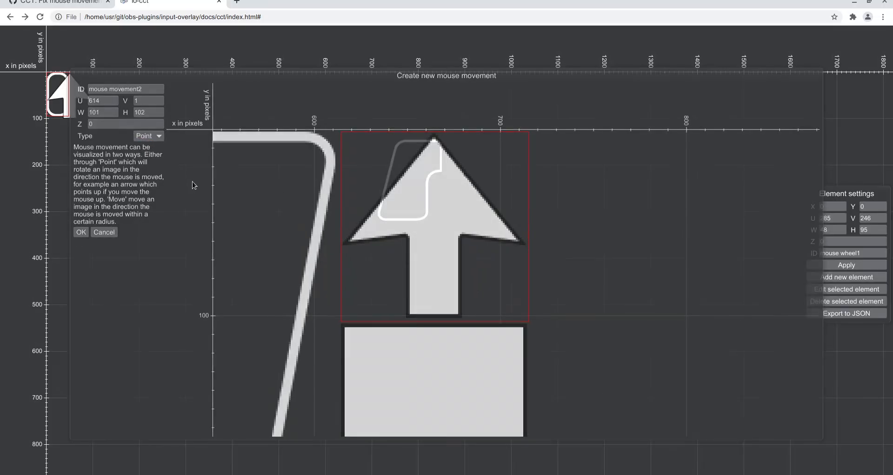
left_click(80, 232)
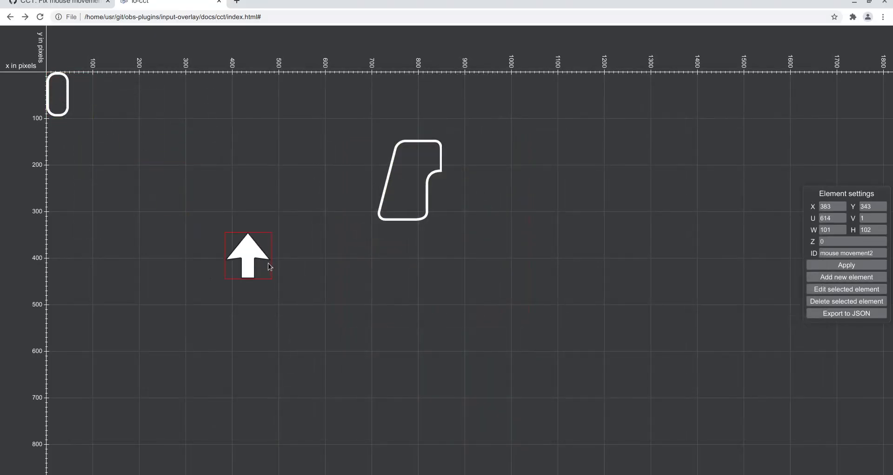
left_click(847, 277)
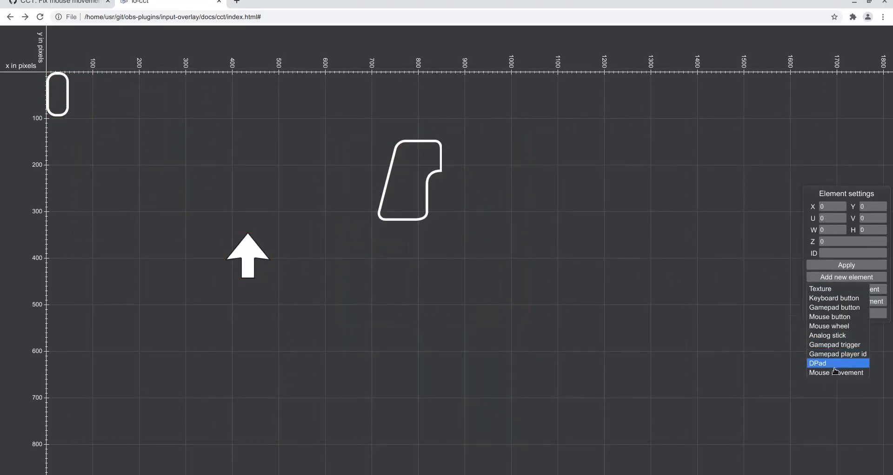
left_click(836, 372)
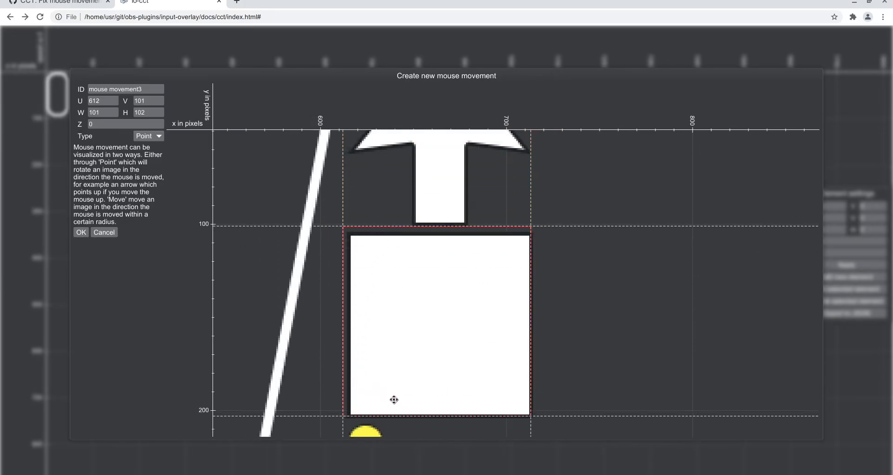
left_click_drag(395, 399, 391, 242)
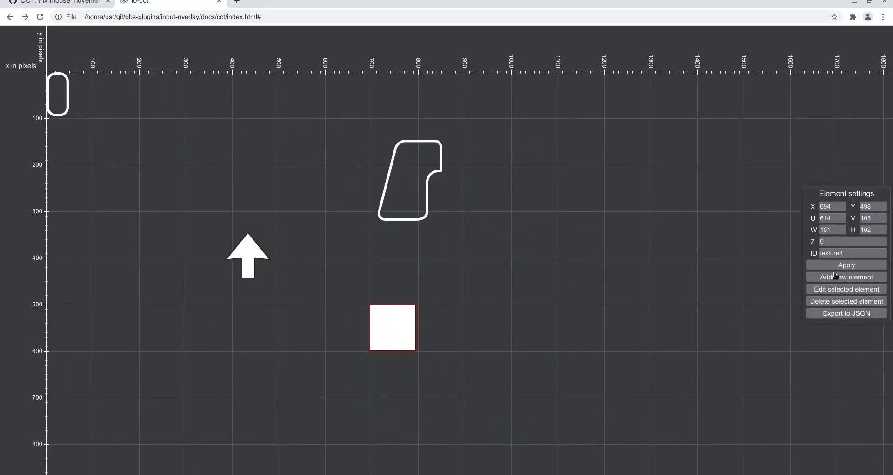
Add a yellow dot mouse movement element with its movement type set to Move.
left_click(847, 278)
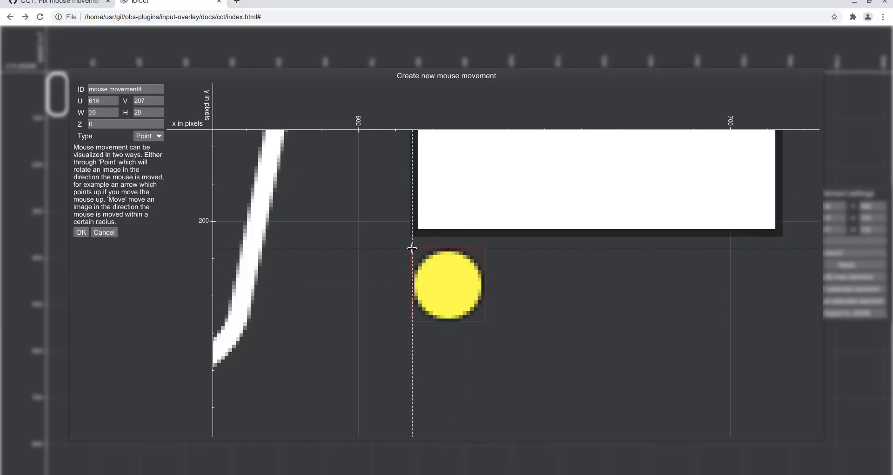
left_click(147, 136)
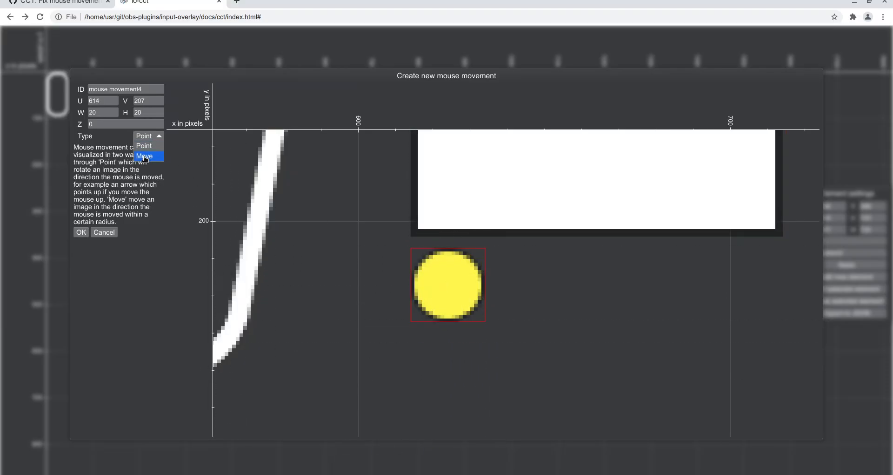
left_click(144, 156)
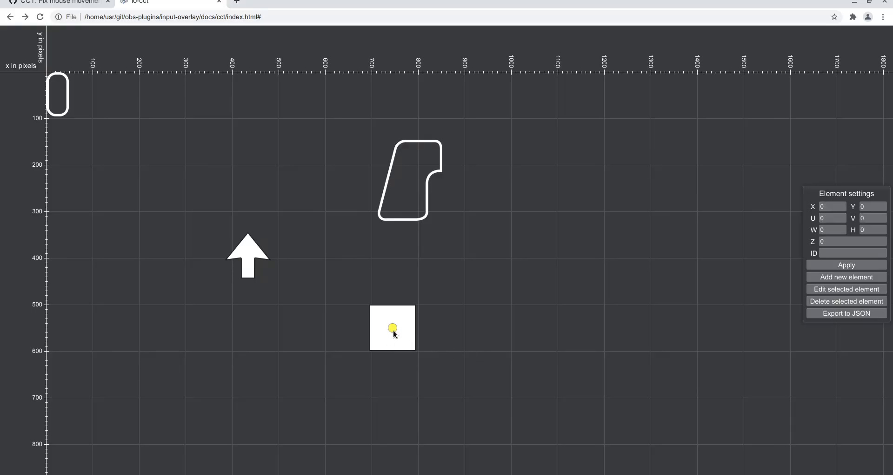
mouse_move(304, 346)
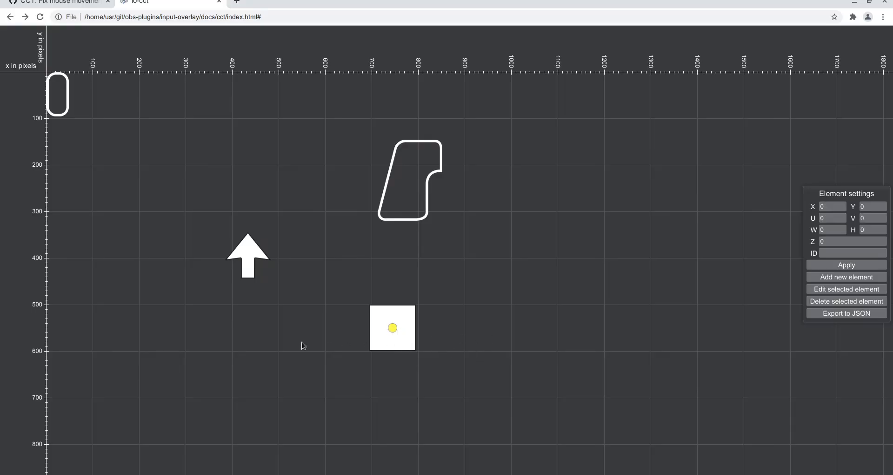
Add a dpad element using the red arcade-stick ball-top texture, 256 by 256.
left_click(248, 255)
type("256")
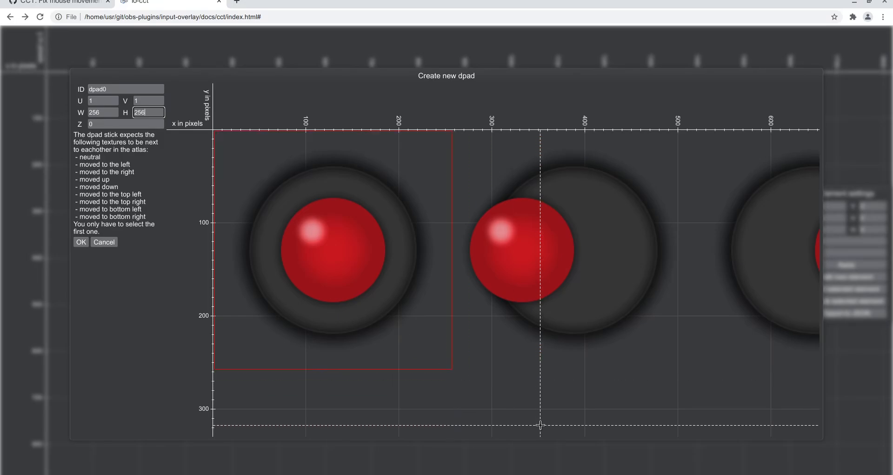
left_click(80, 242)
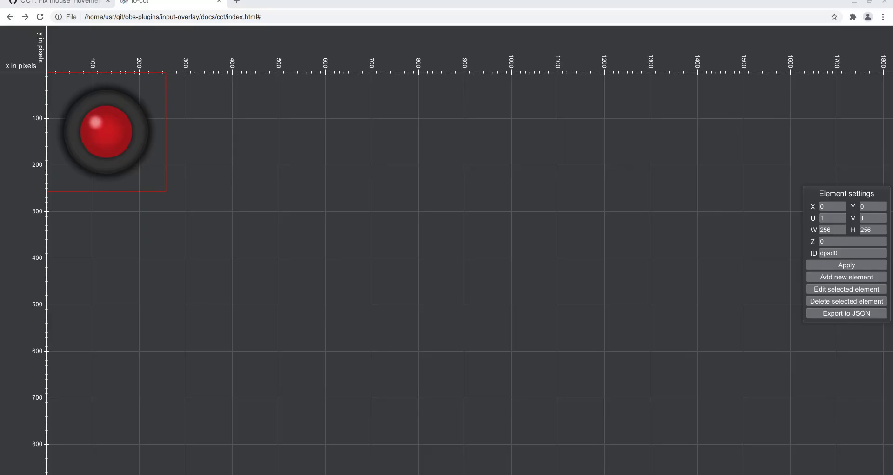
mouse_move(857, 4)
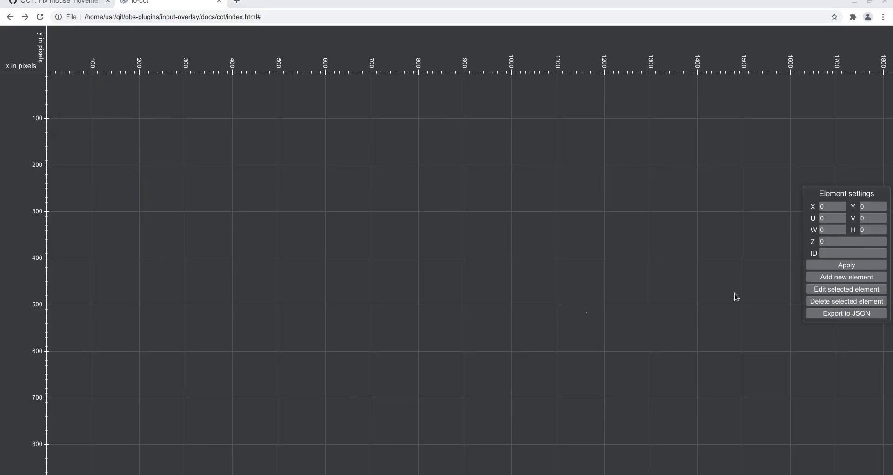
Create a gamepad button using the white X face button region, 95 by 97, near the top left.
left_click(846, 278)
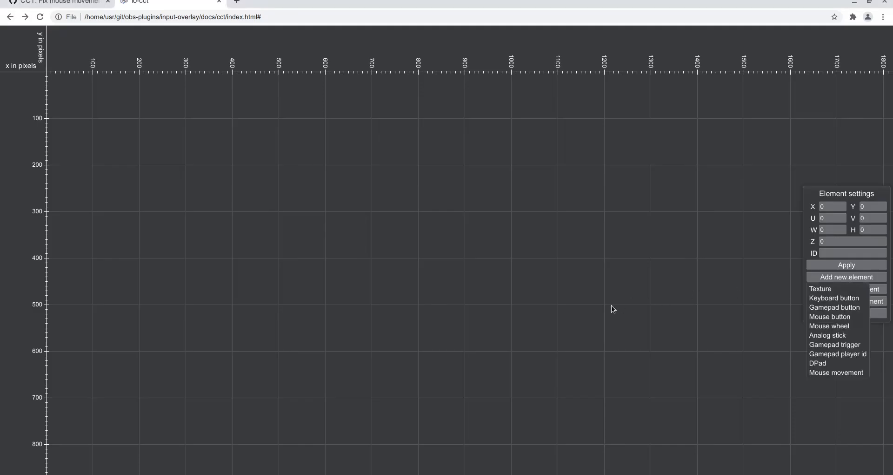
left_click(835, 307)
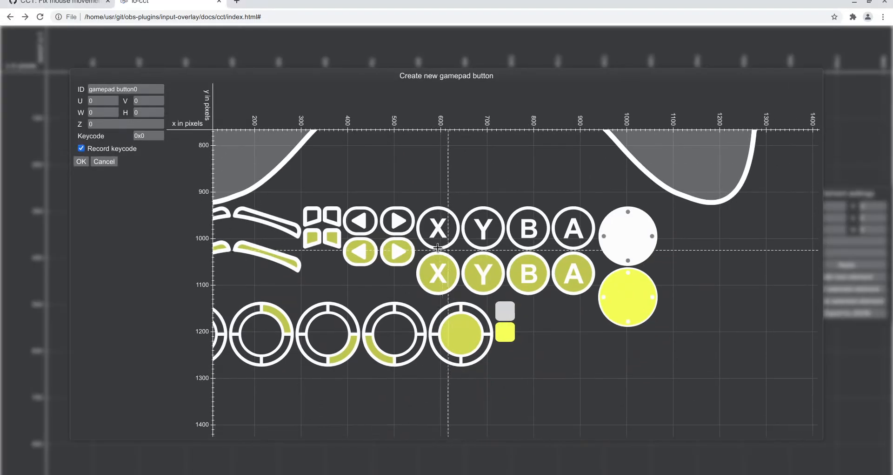
mouse_move(416, 205)
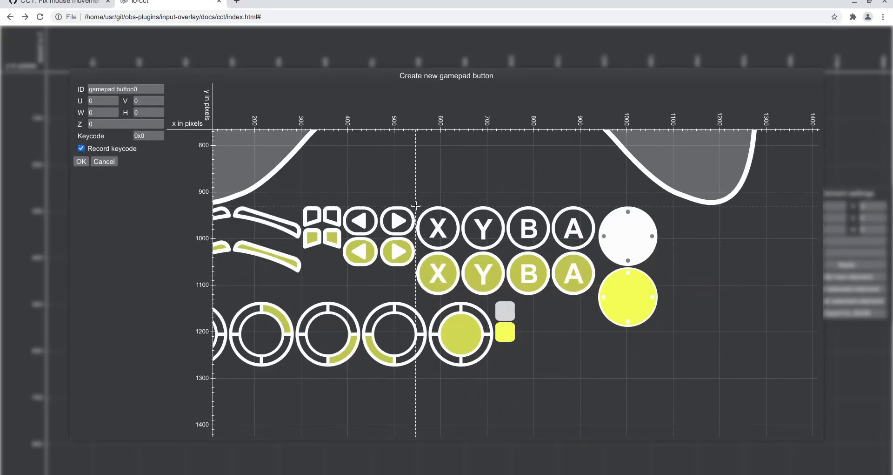
left_click_drag(415, 205, 460, 251)
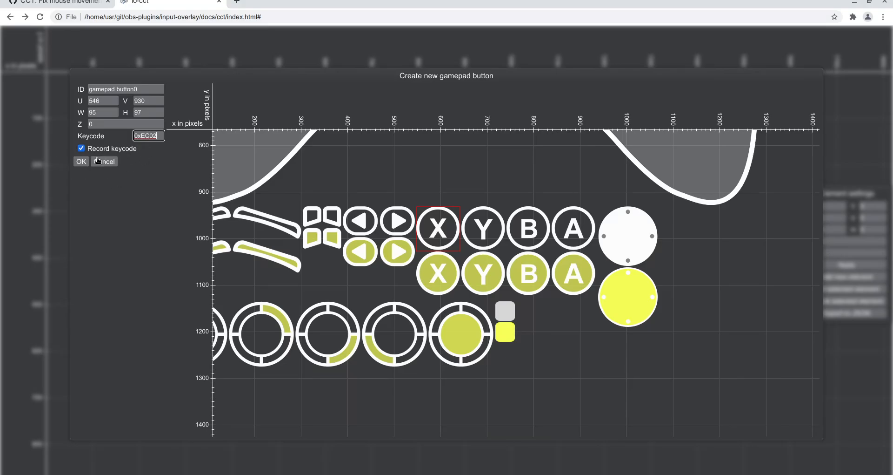
left_click(80, 161)
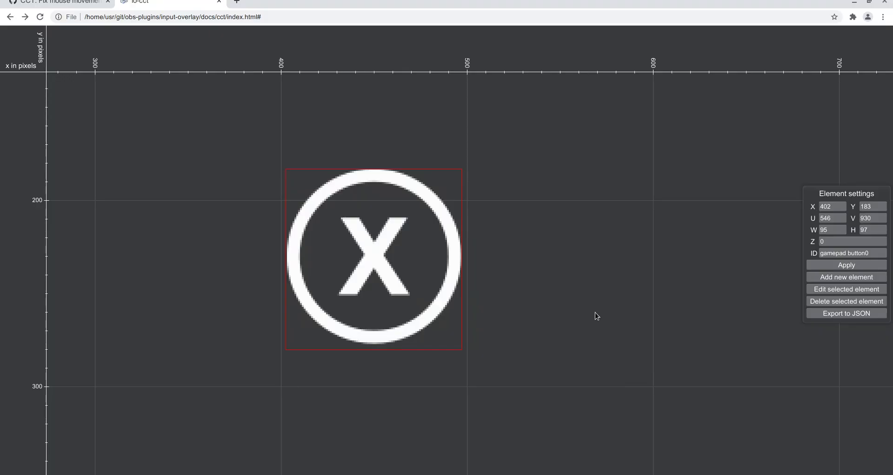
mouse_move(590, 317)
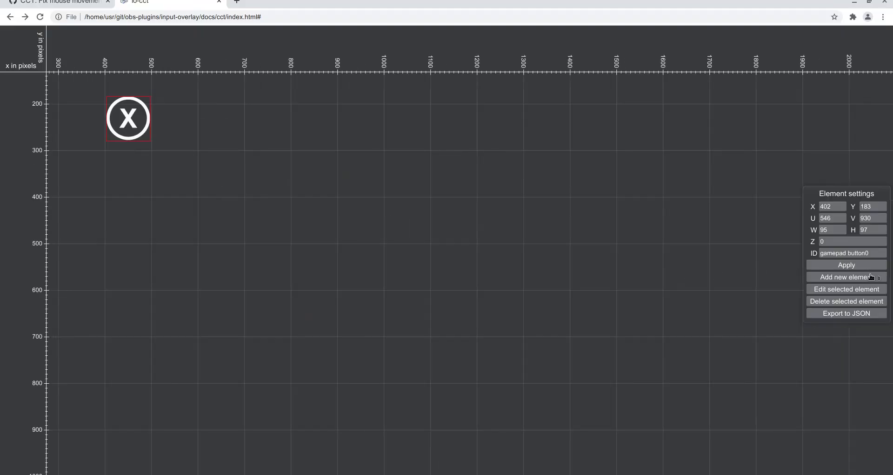
Create a left analog stick from the white circle texture with radius 60, placed right of the X button.
left_click(846, 277)
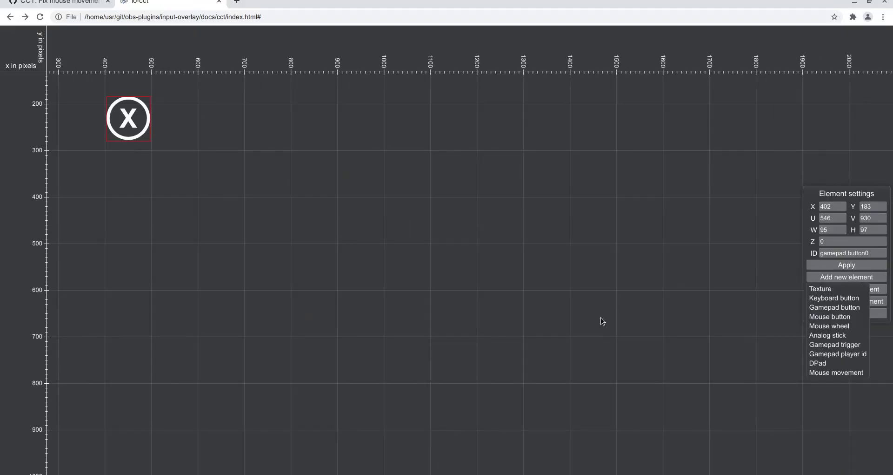
left_click(827, 335)
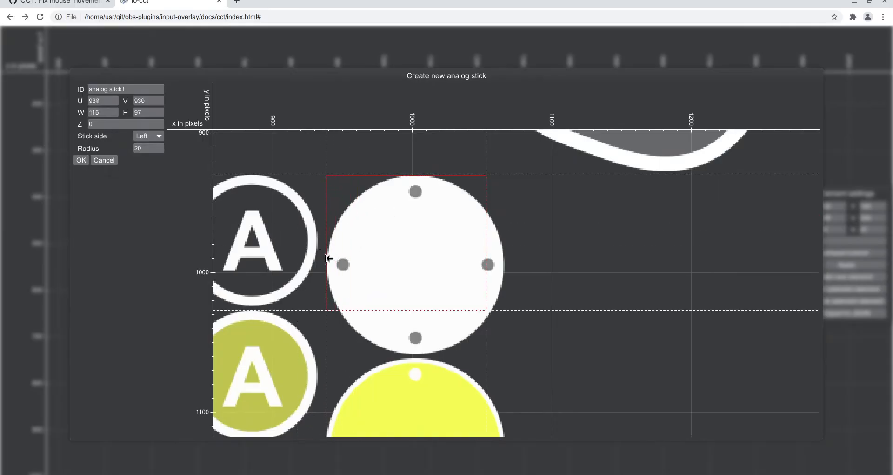
left_click_drag(487, 264, 502, 265)
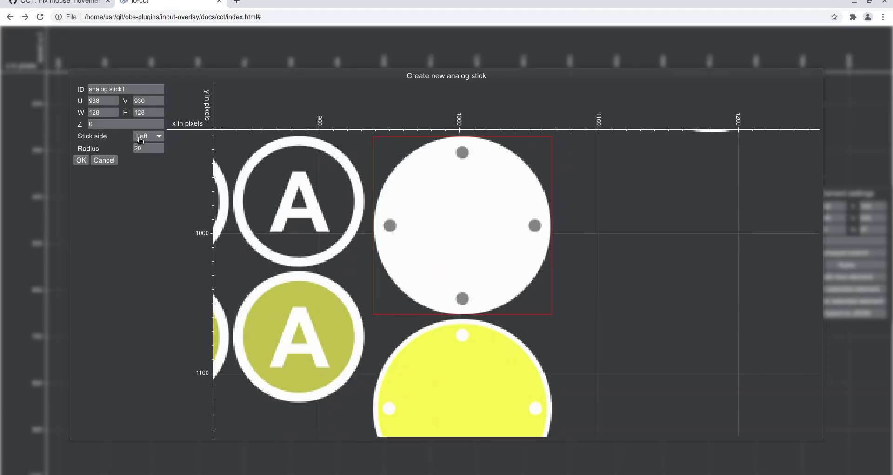
mouse_move(155, 142)
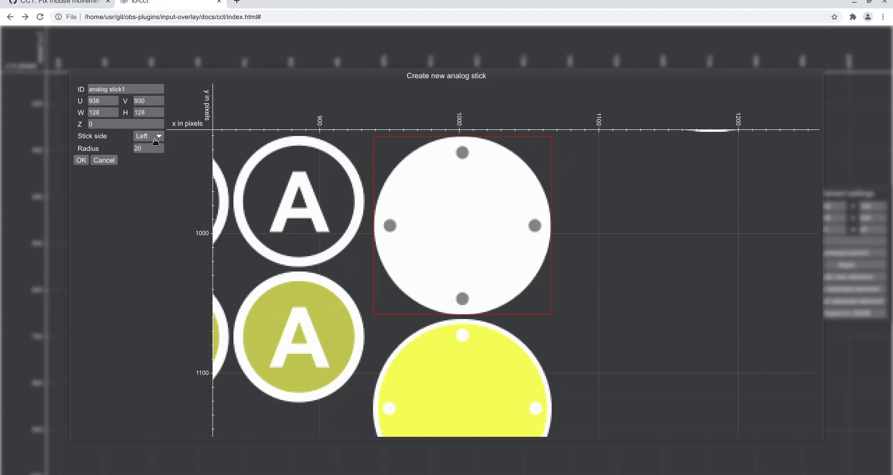
left_click(145, 136)
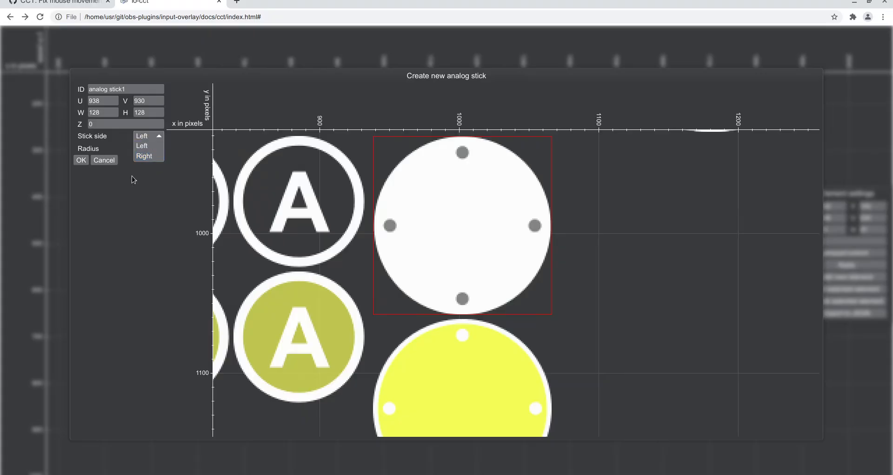
left_click(141, 136)
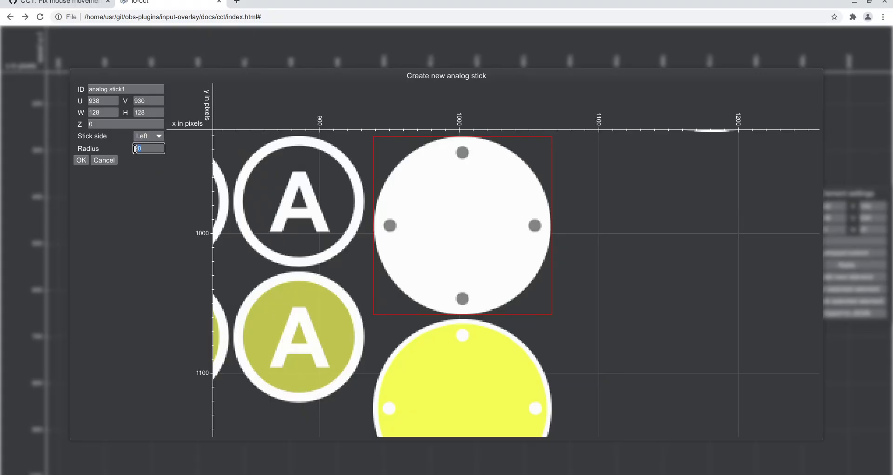
type("260")
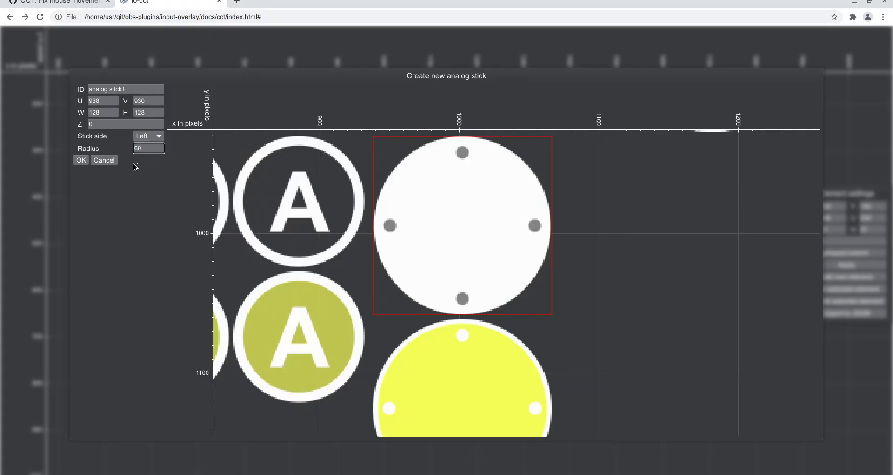
left_click(104, 160)
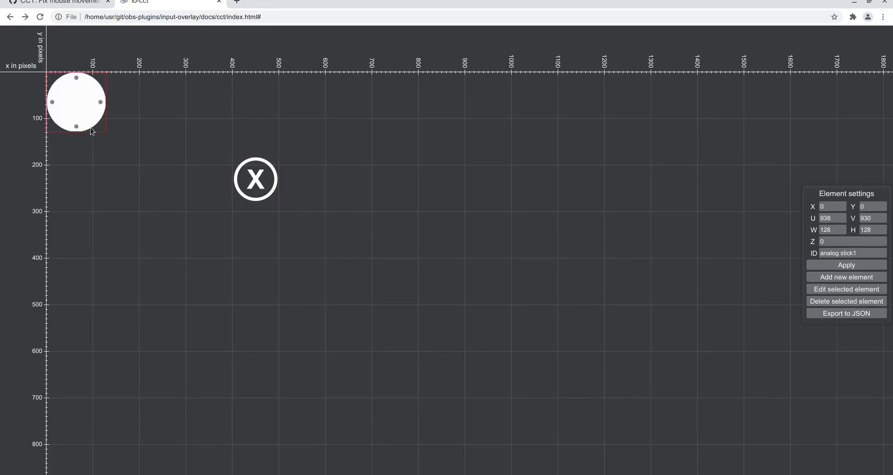
left_click_drag(78, 102, 430, 230)
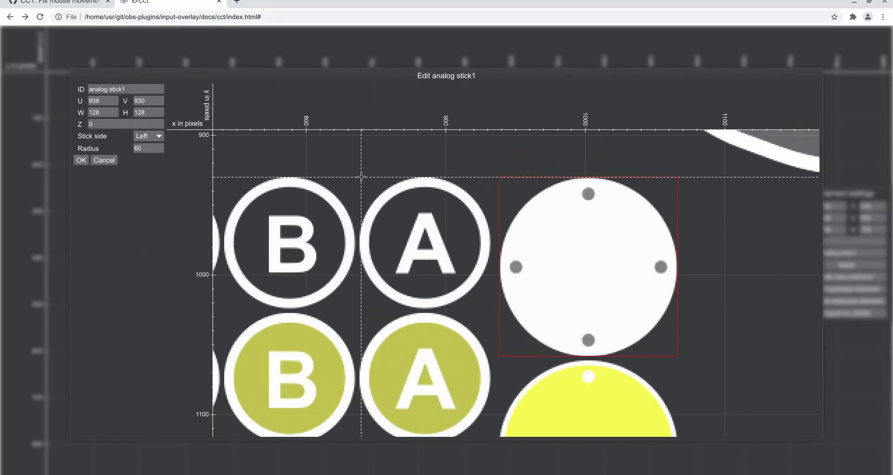
Edit the stick to use the white A button graphic as its texture instead.
left_click(421, 242)
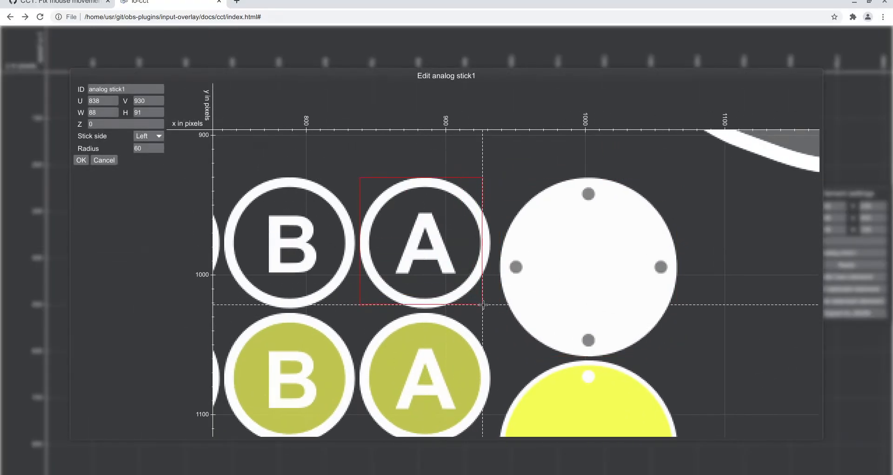
left_click_drag(483, 306, 491, 309)
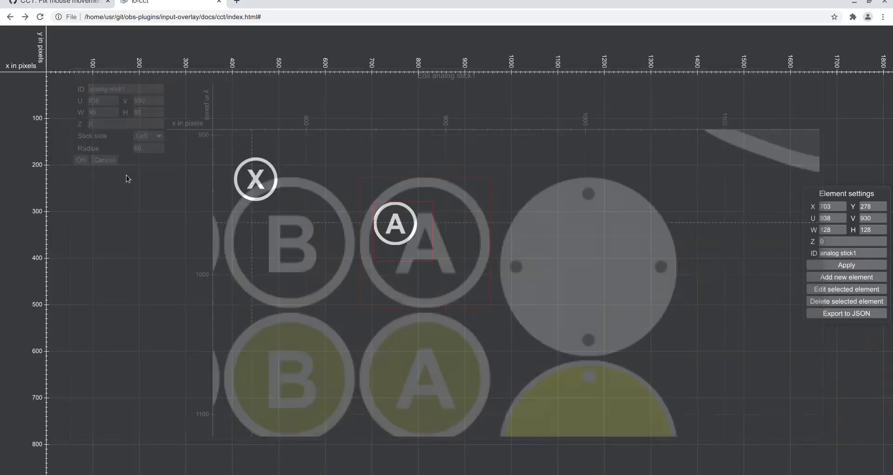
left_click(104, 160)
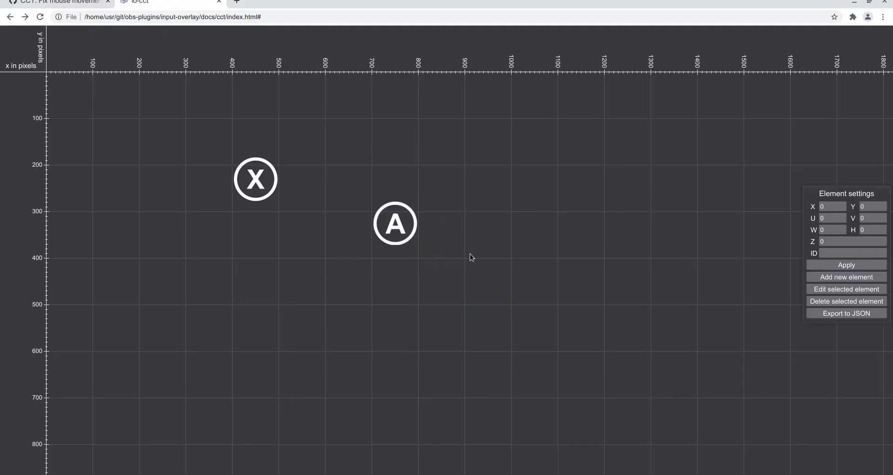
left_click(394, 223)
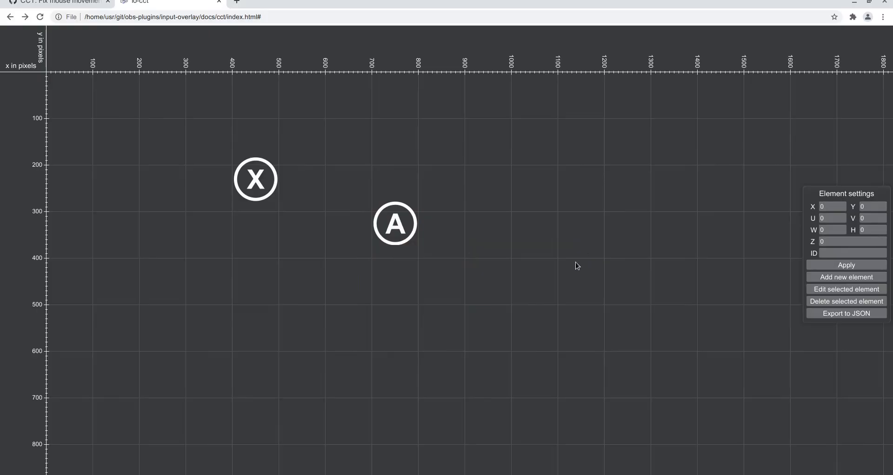
Create a left gamepad trigger in on/off button mode (trigger2, 40 by 44) near the X button.
left_click(847, 276)
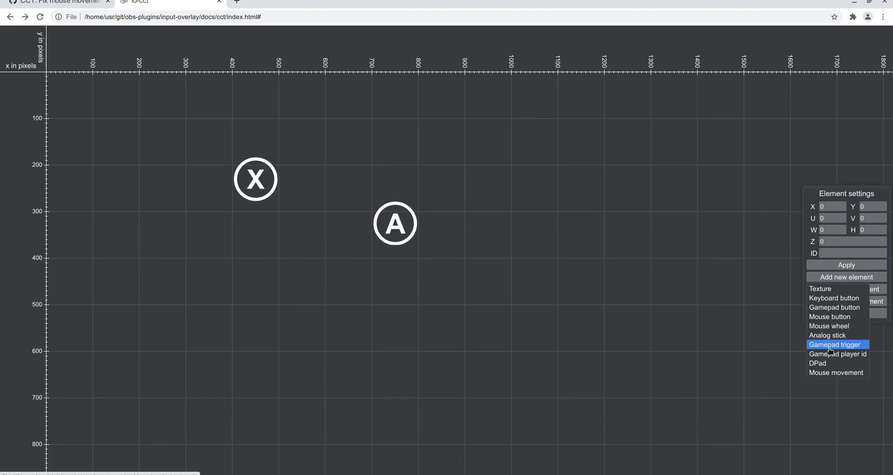
left_click(835, 344)
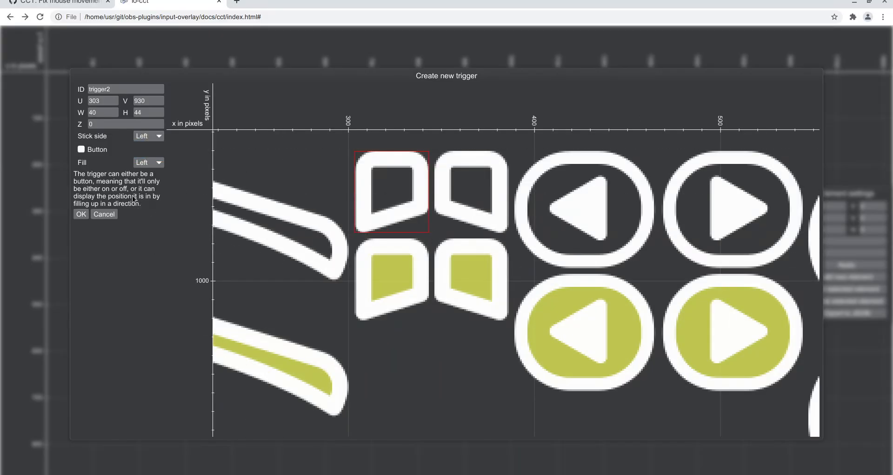
left_click(81, 148)
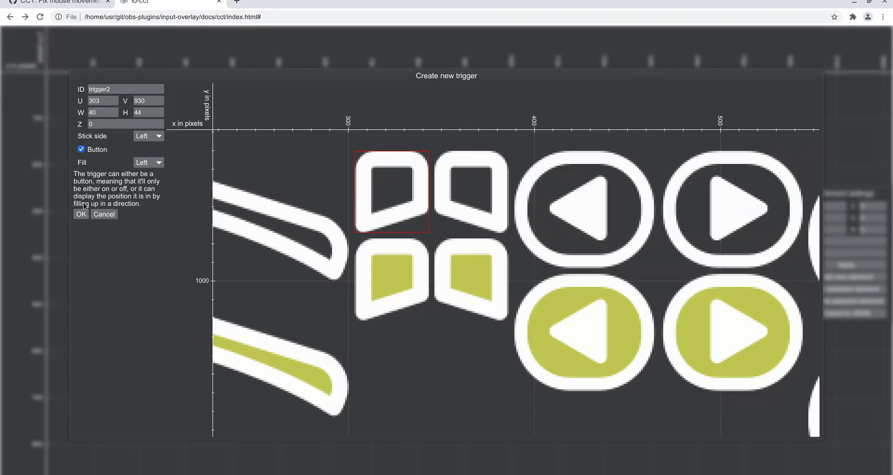
left_click(80, 214)
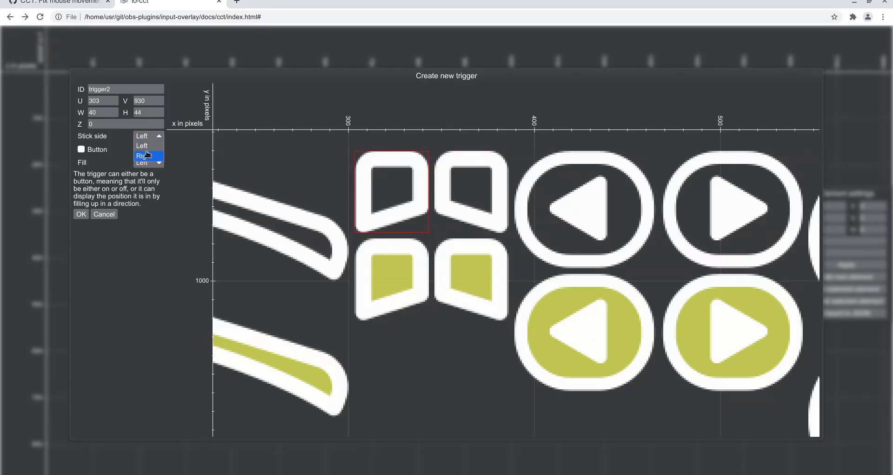
left_click(148, 135)
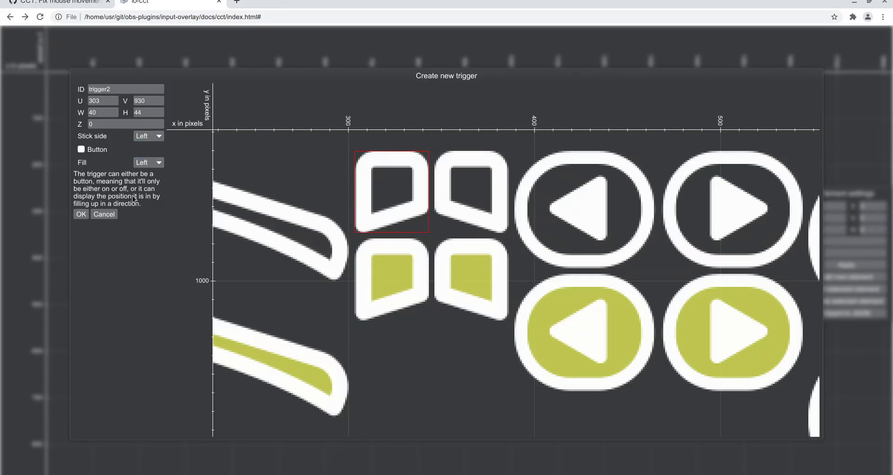
left_click(81, 149)
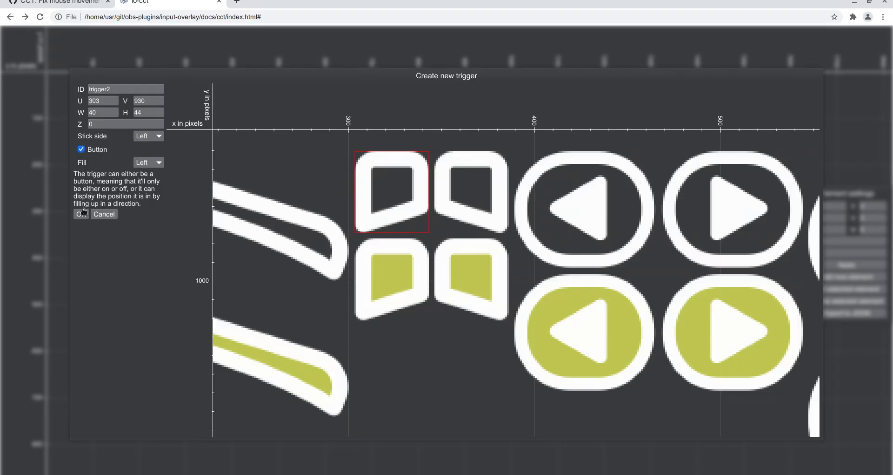
left_click(80, 214)
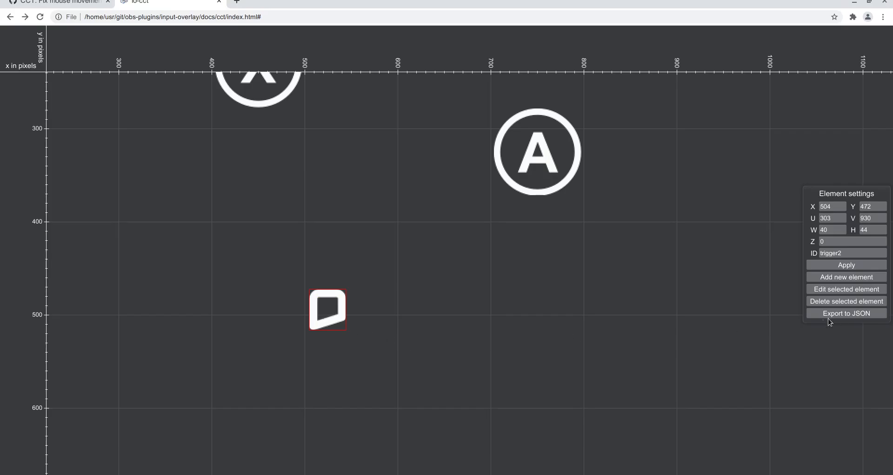
left_click(846, 289)
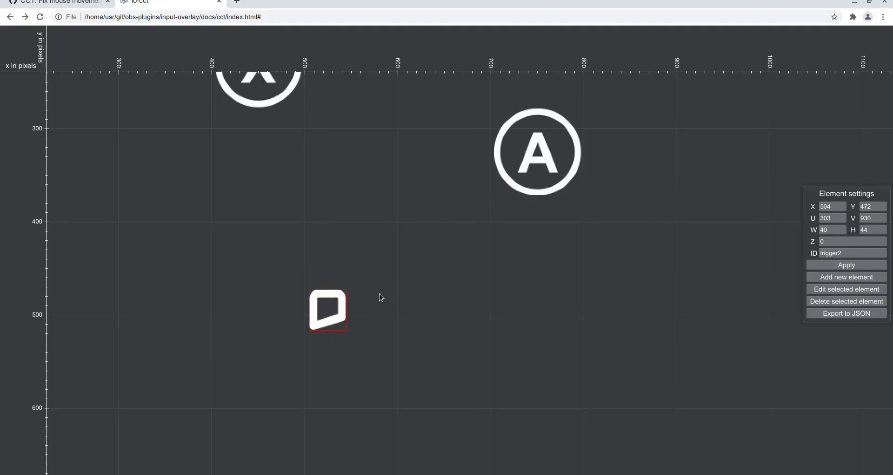
mouse_move(846, 301)
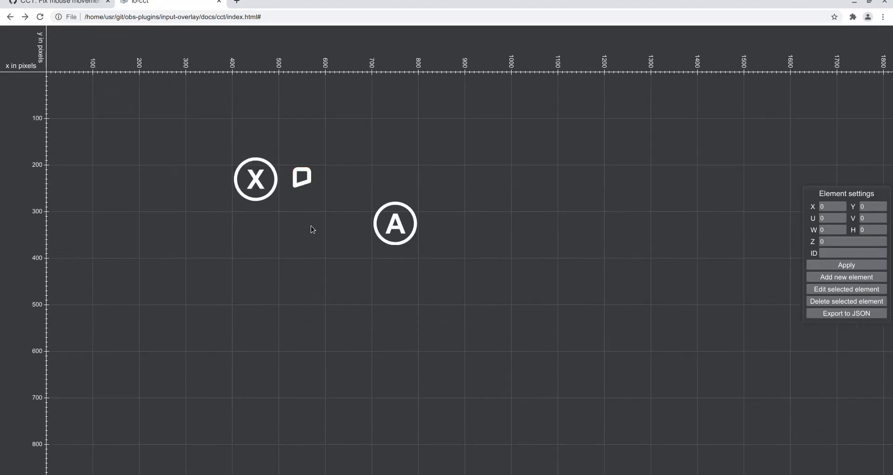
Create a gamepad player id element textured with the whole first player ring, about 141 by 140.
left_click(846, 278)
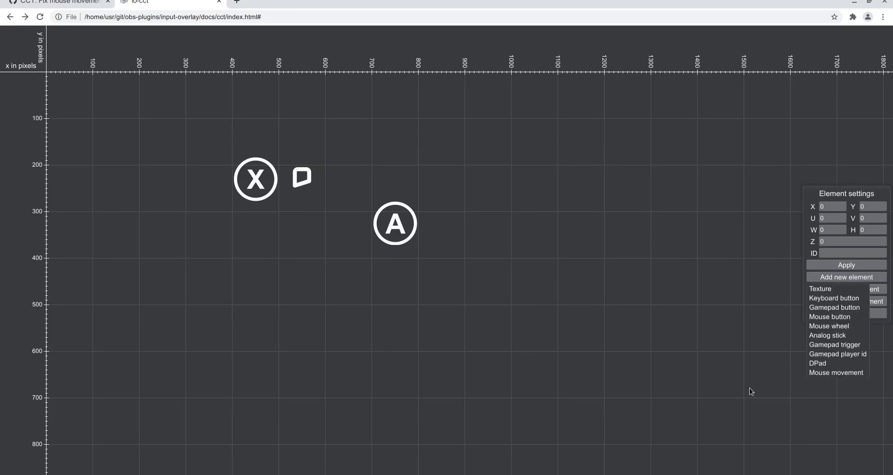
left_click(837, 353)
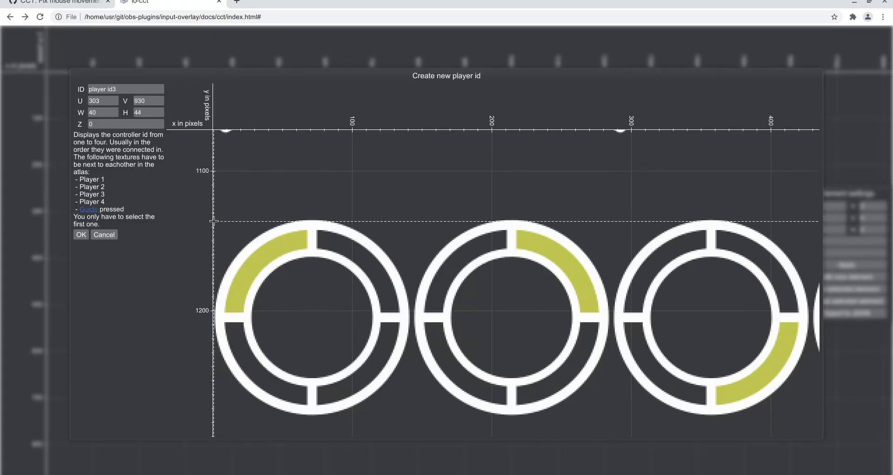
left_click_drag(214, 221, 363, 365)
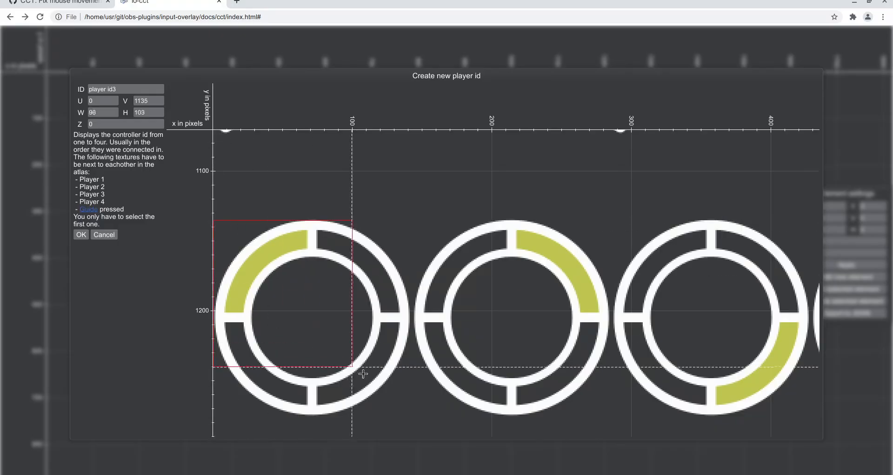
left_click_drag(352, 365, 409, 415)
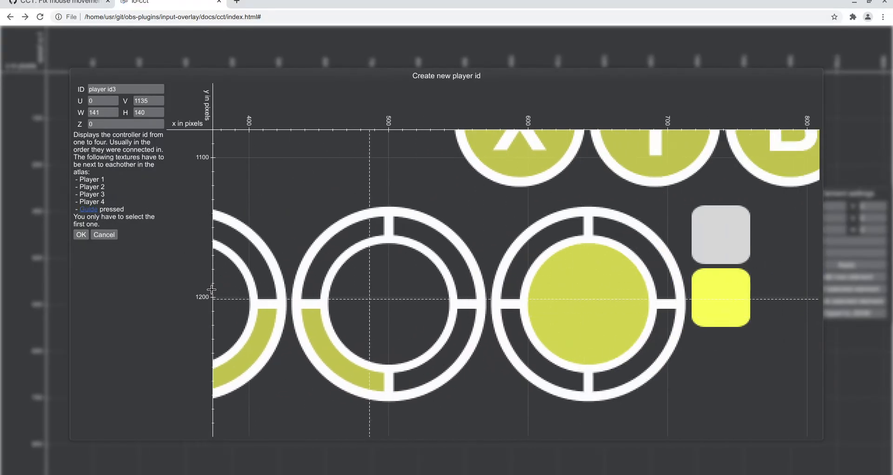
left_click(88, 209)
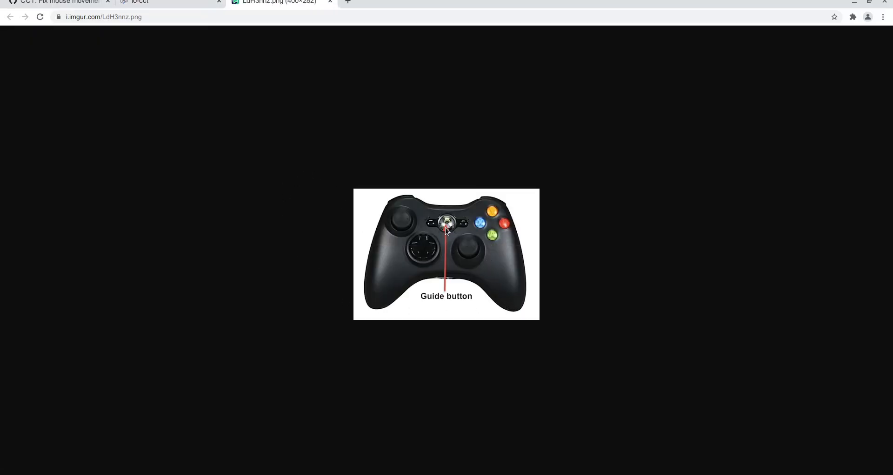
mouse_move(279, 4)
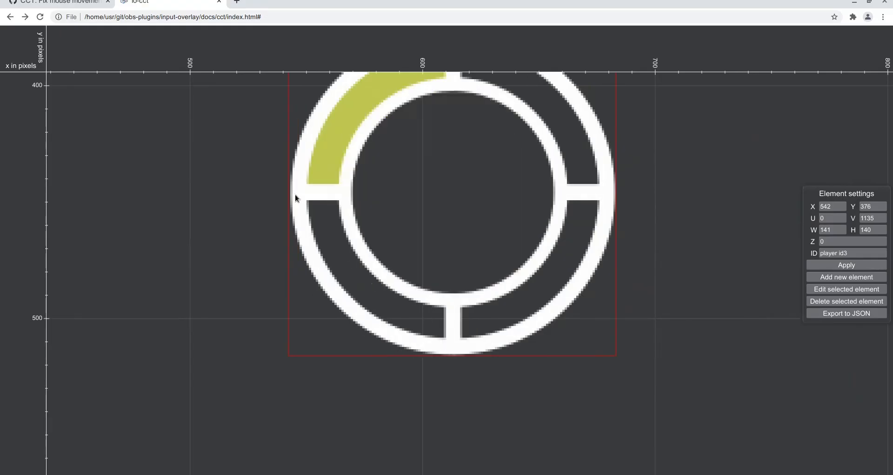
Select the player id3 ring and reopen its edit dialog showing the 140 by 140 region.
left_click(846, 289)
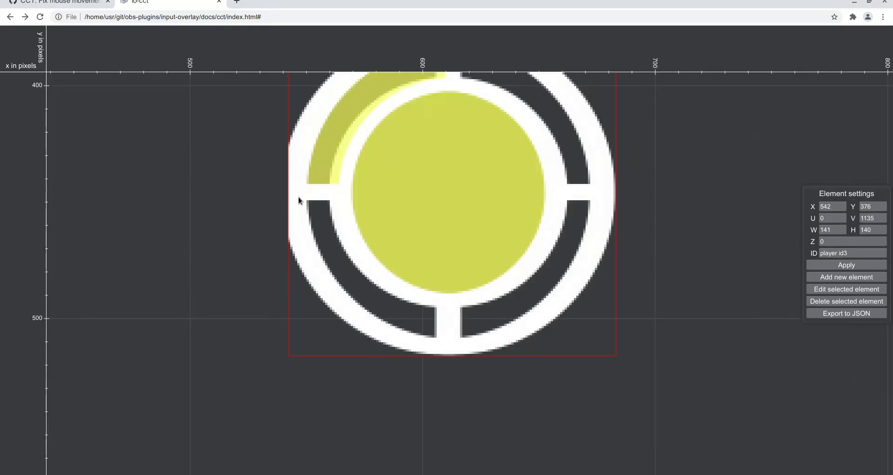
left_click(846, 289)
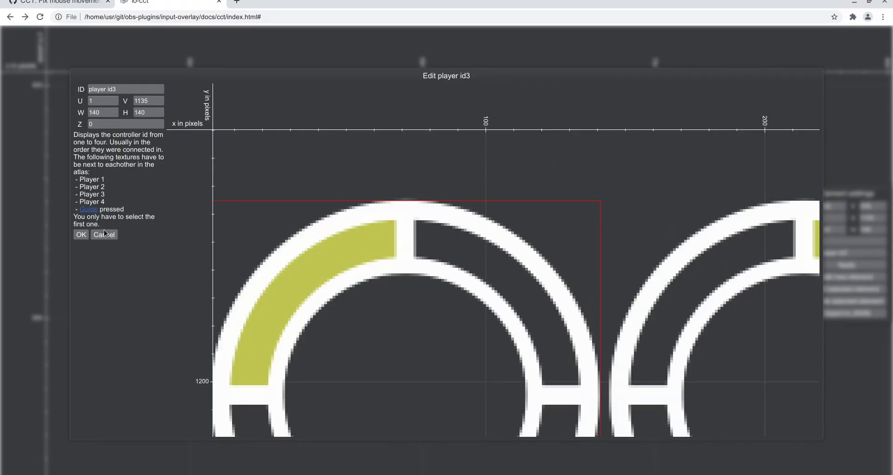
Cancel the player id edit, leaving X, A, trigger and ring on the canvas.
left_click(104, 235)
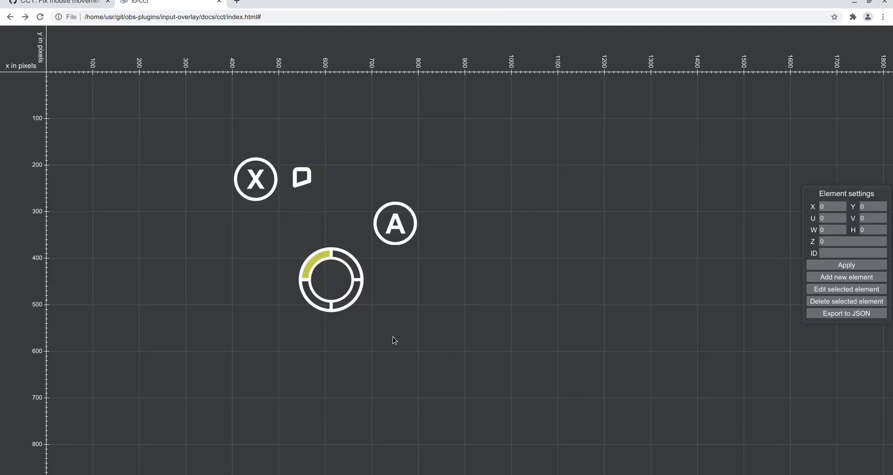
mouse_move(585, 384)
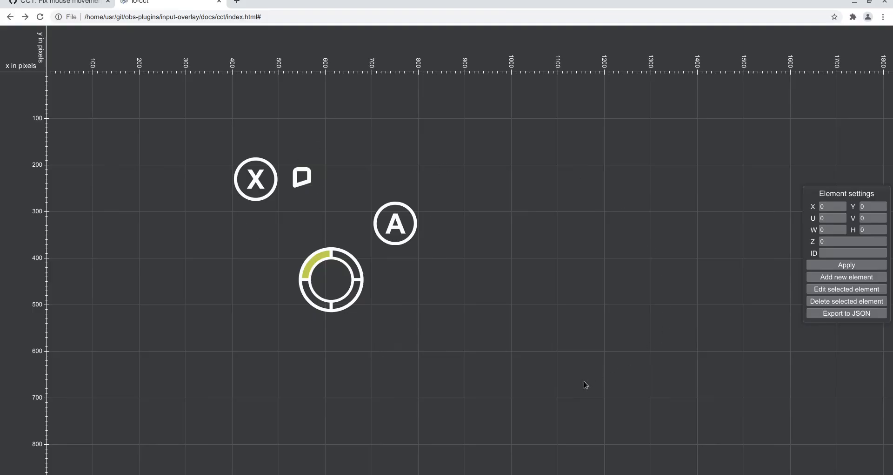
mouse_move(479, 305)
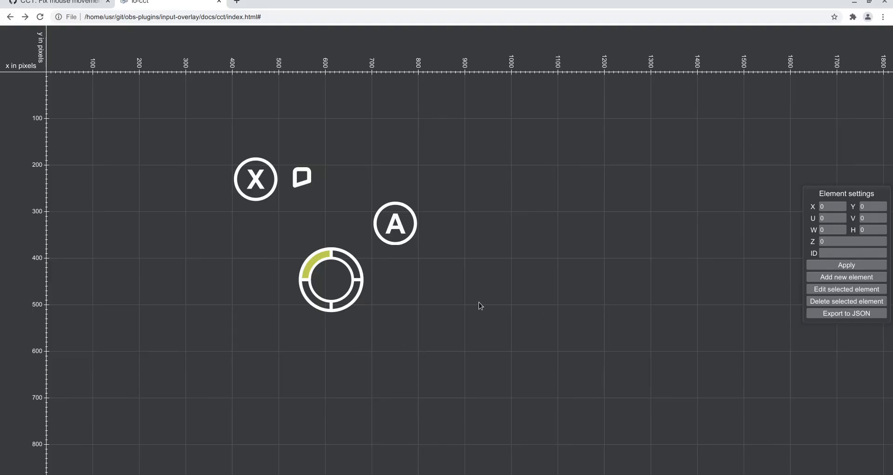